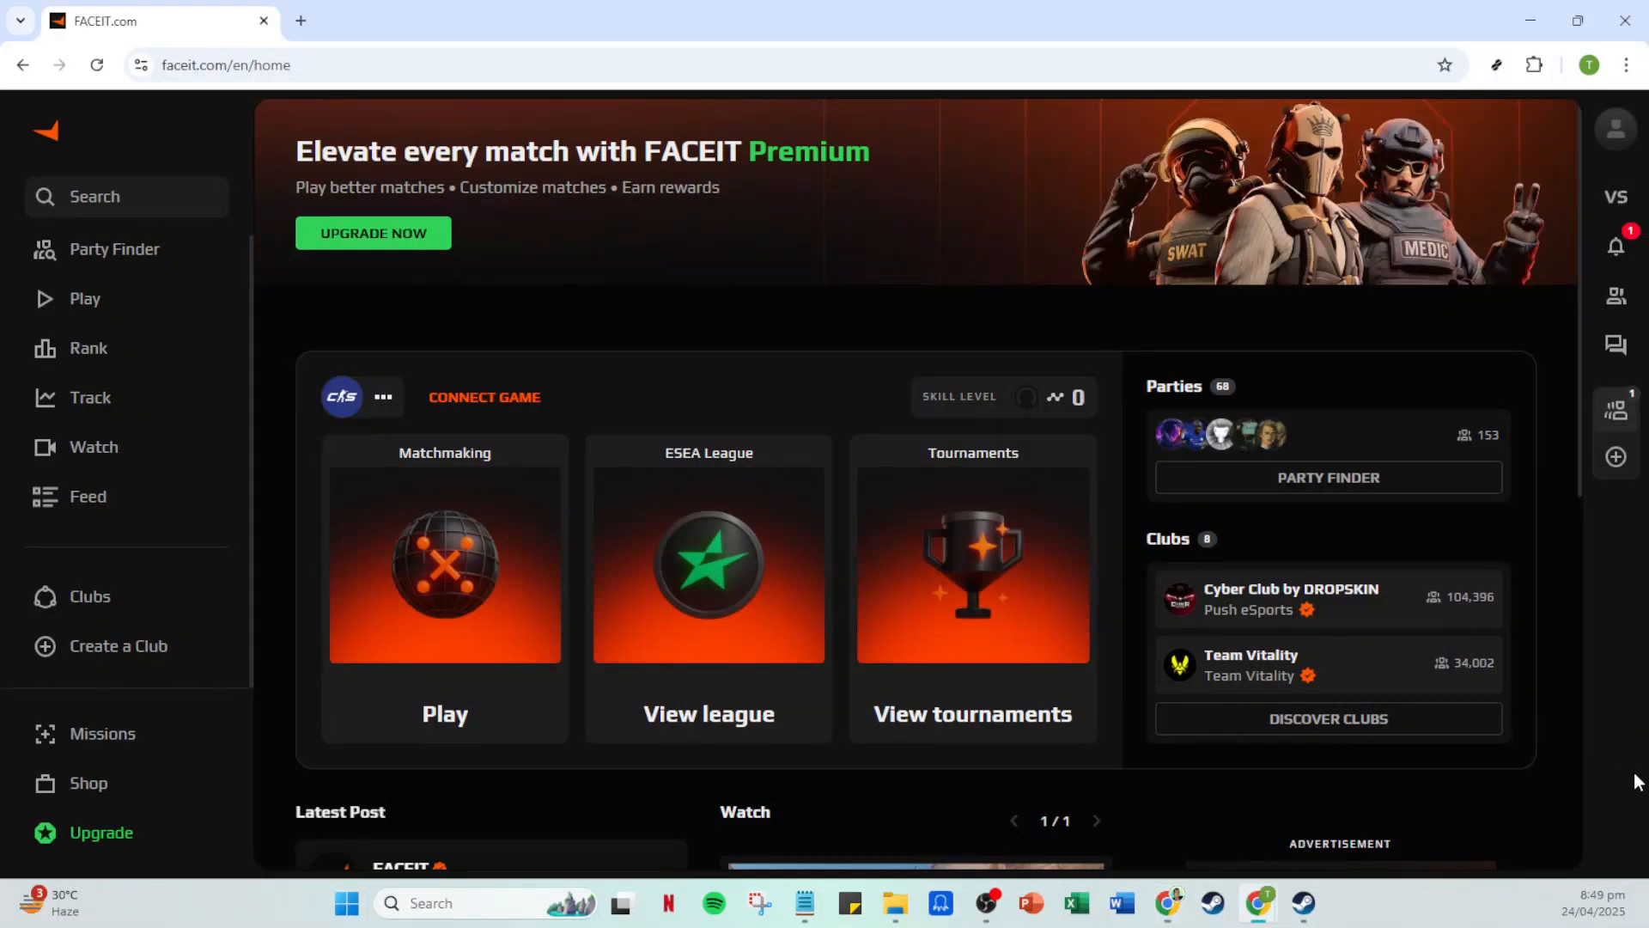
mouse_move(188, 671)
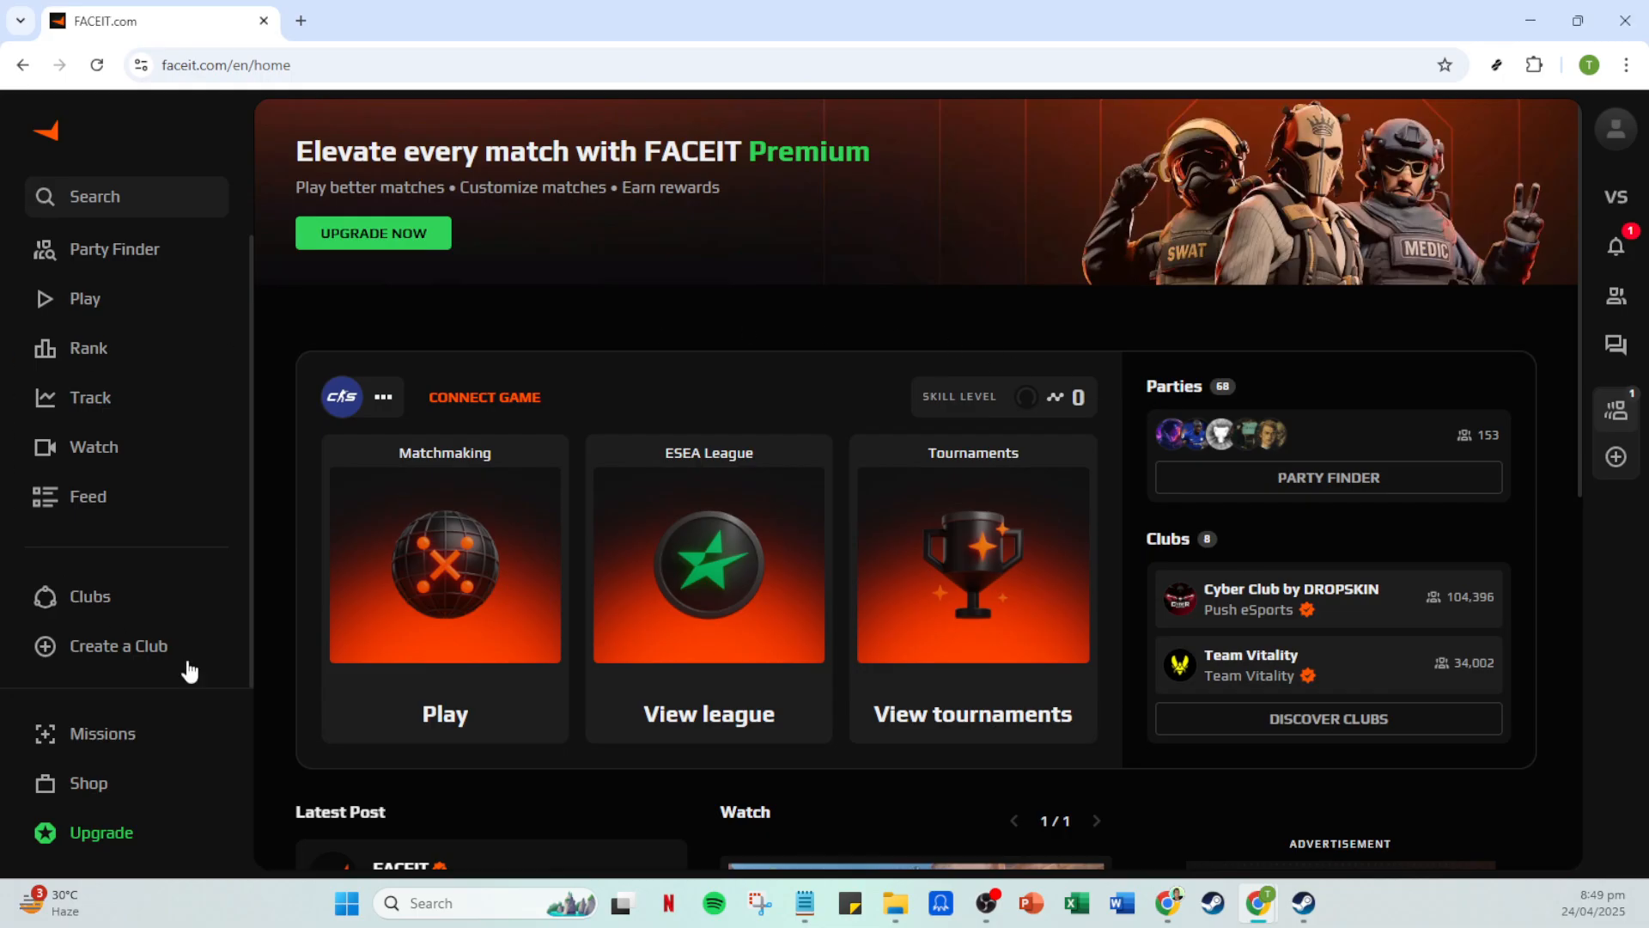
mouse_move(456, 333)
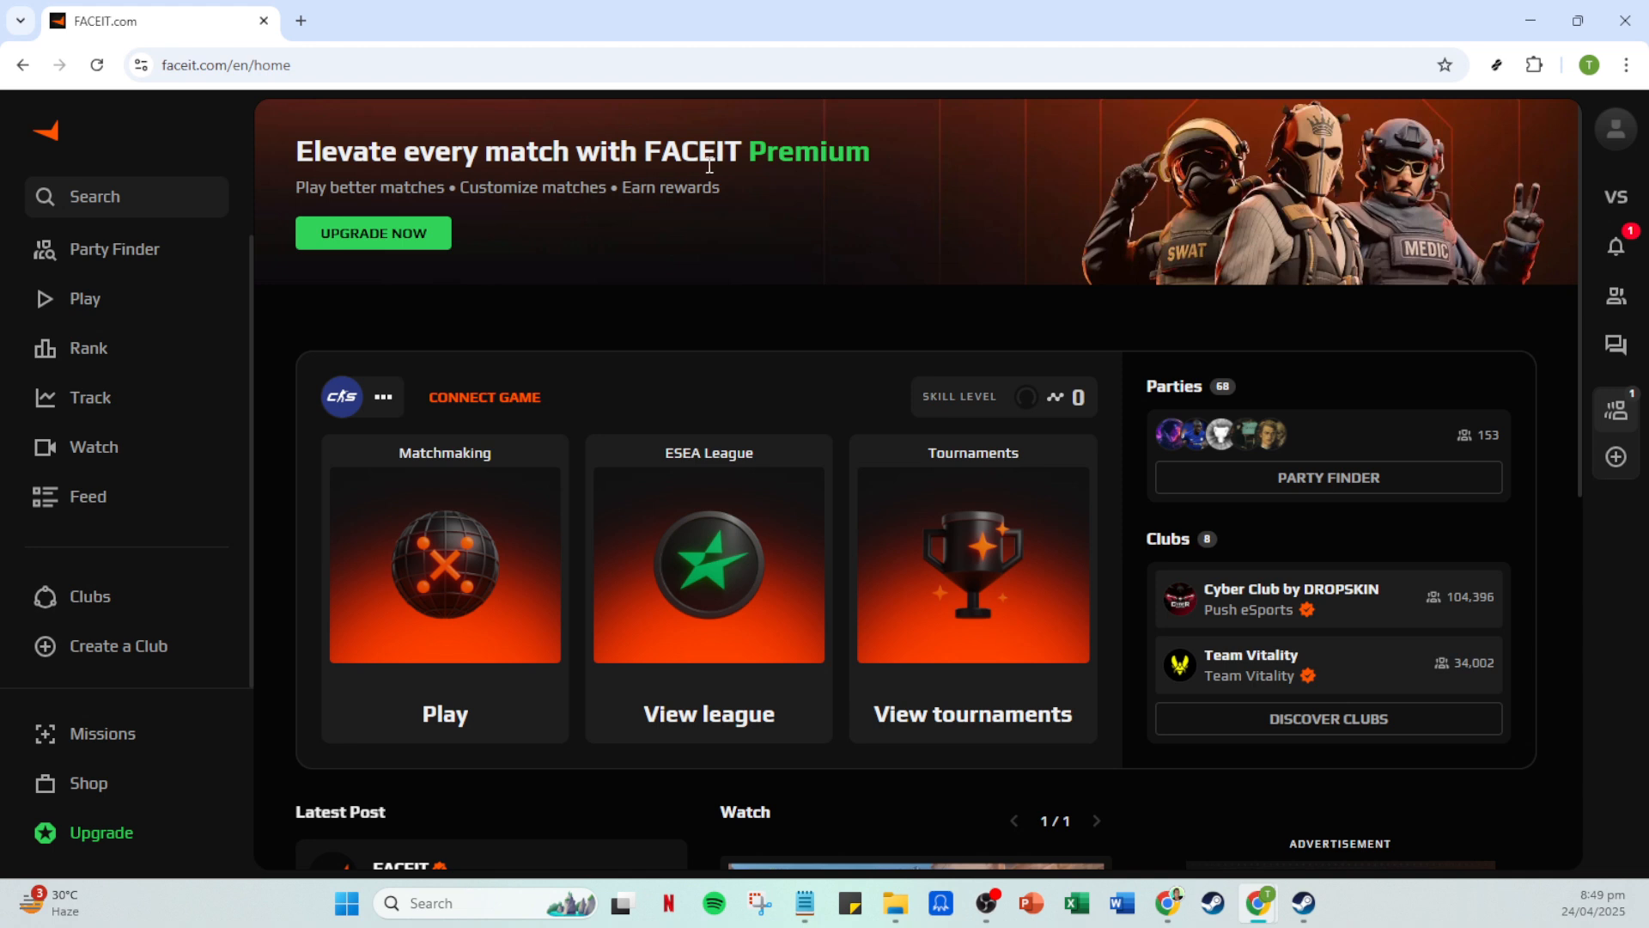
mouse_move(1115, 447)
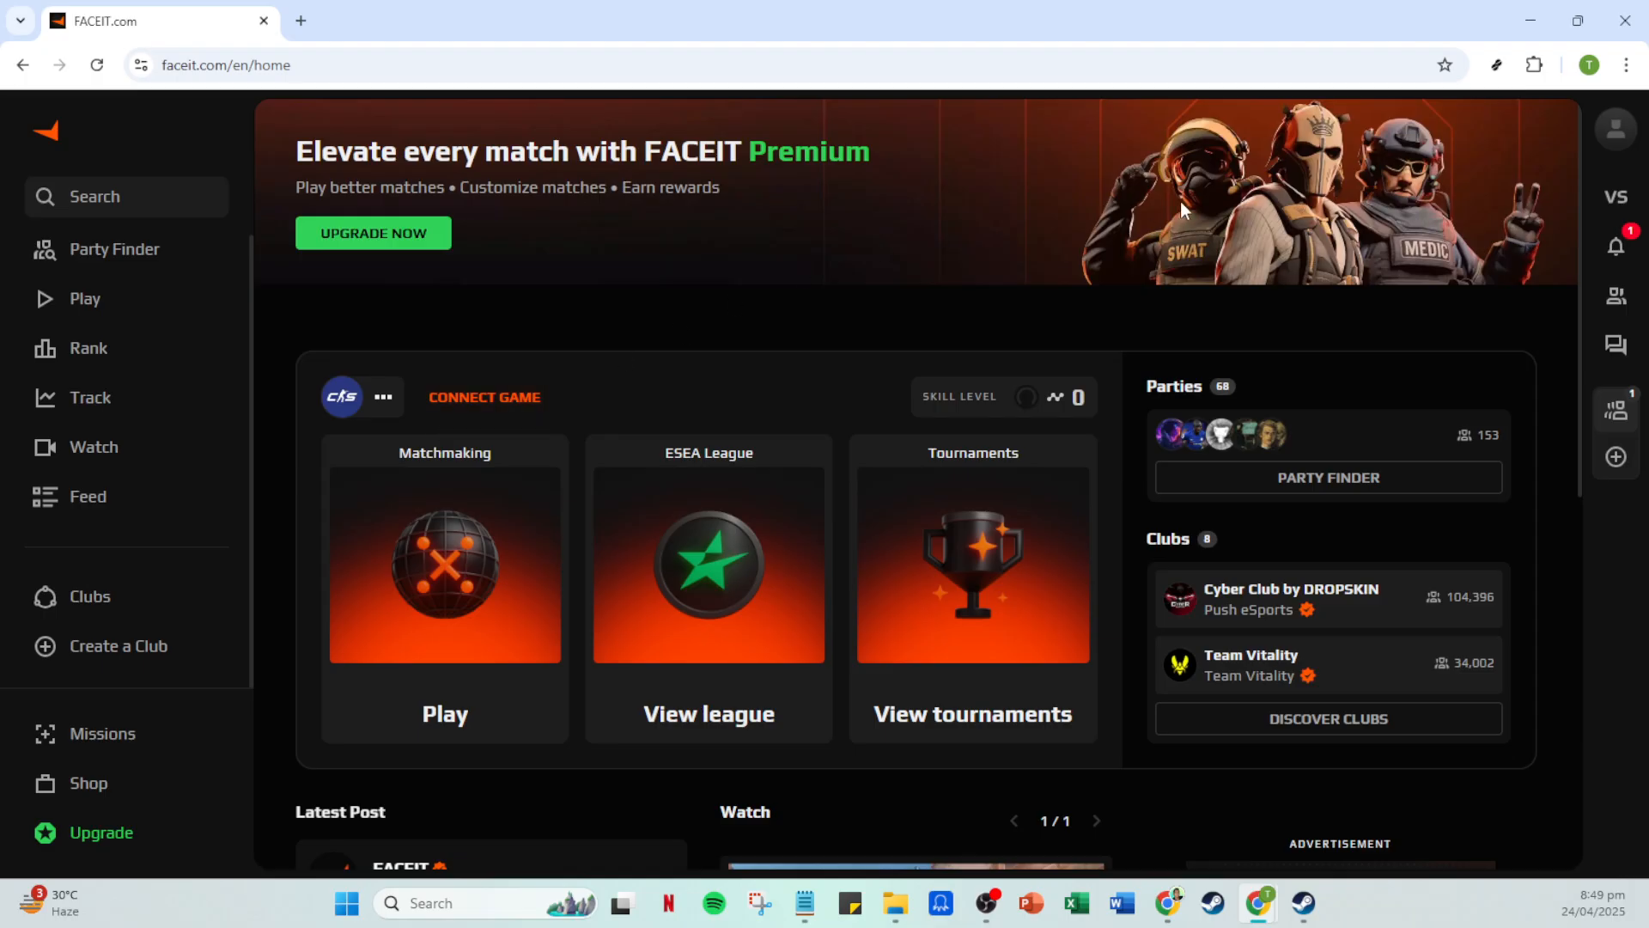
mouse_move(842, 252)
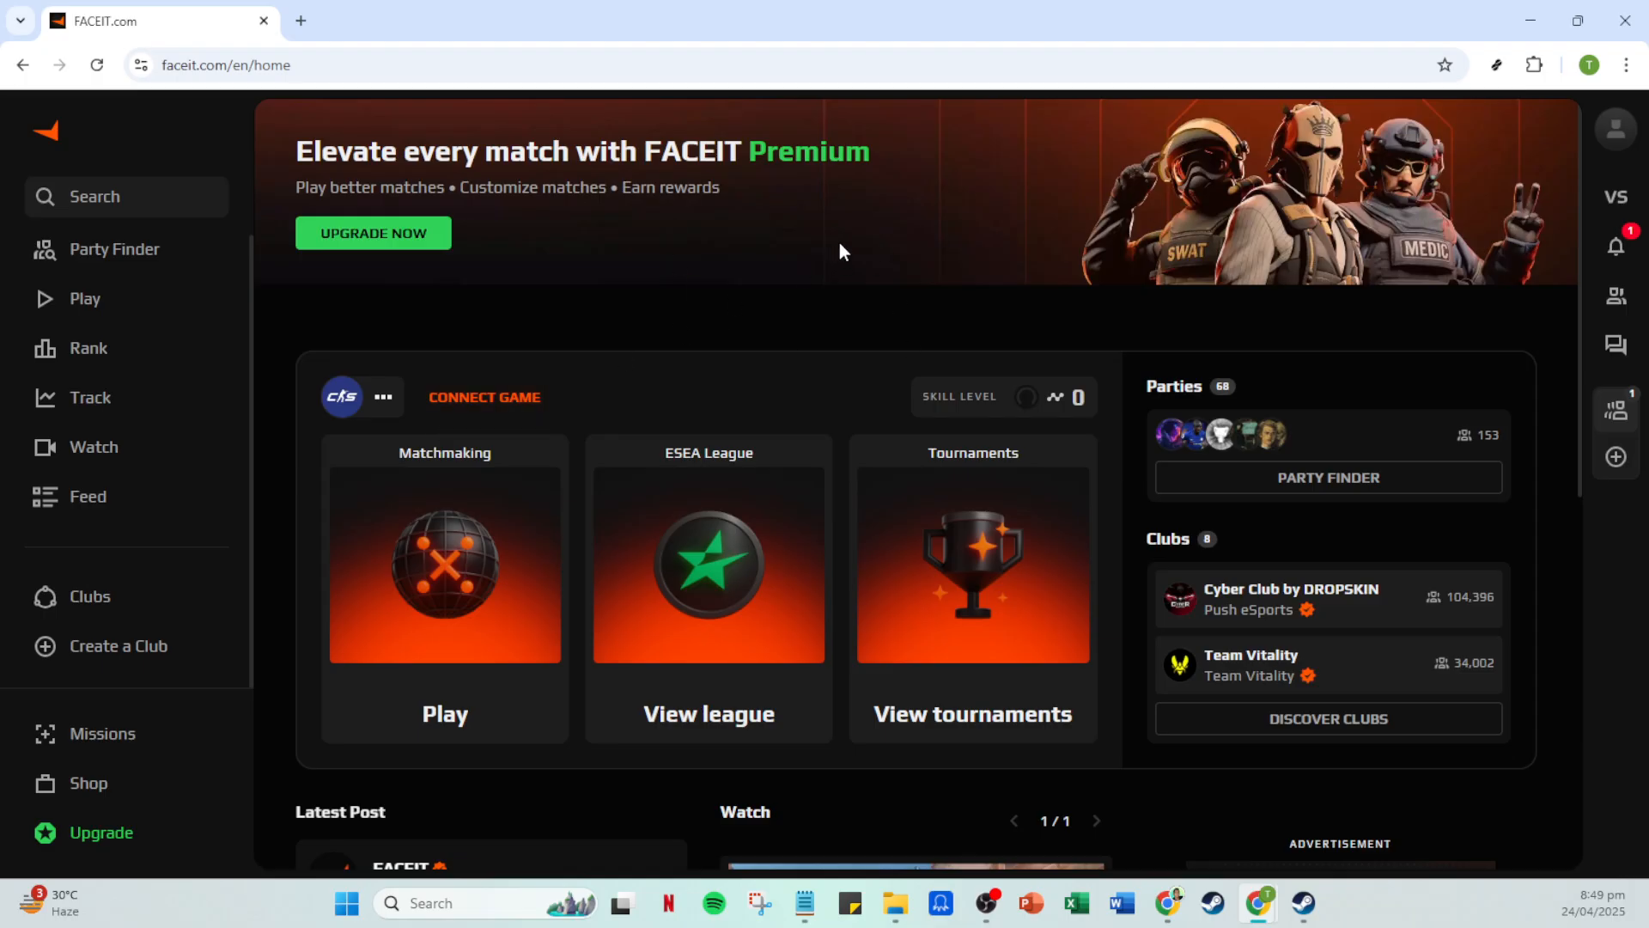
mouse_move(1531, 172)
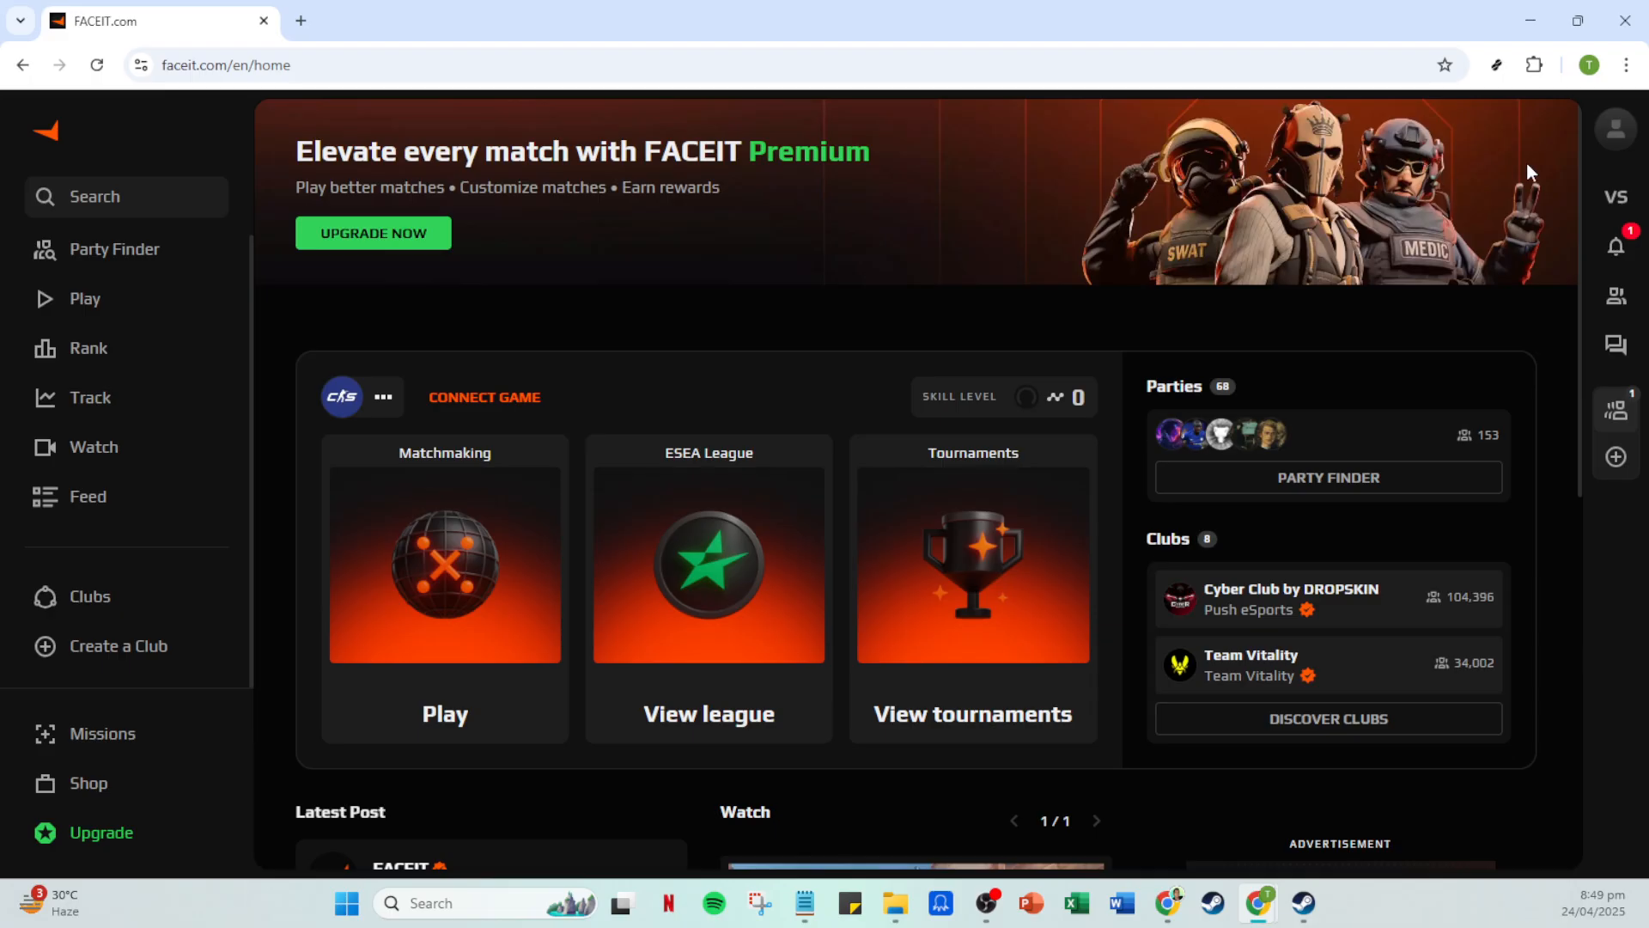
mouse_move(1616, 130)
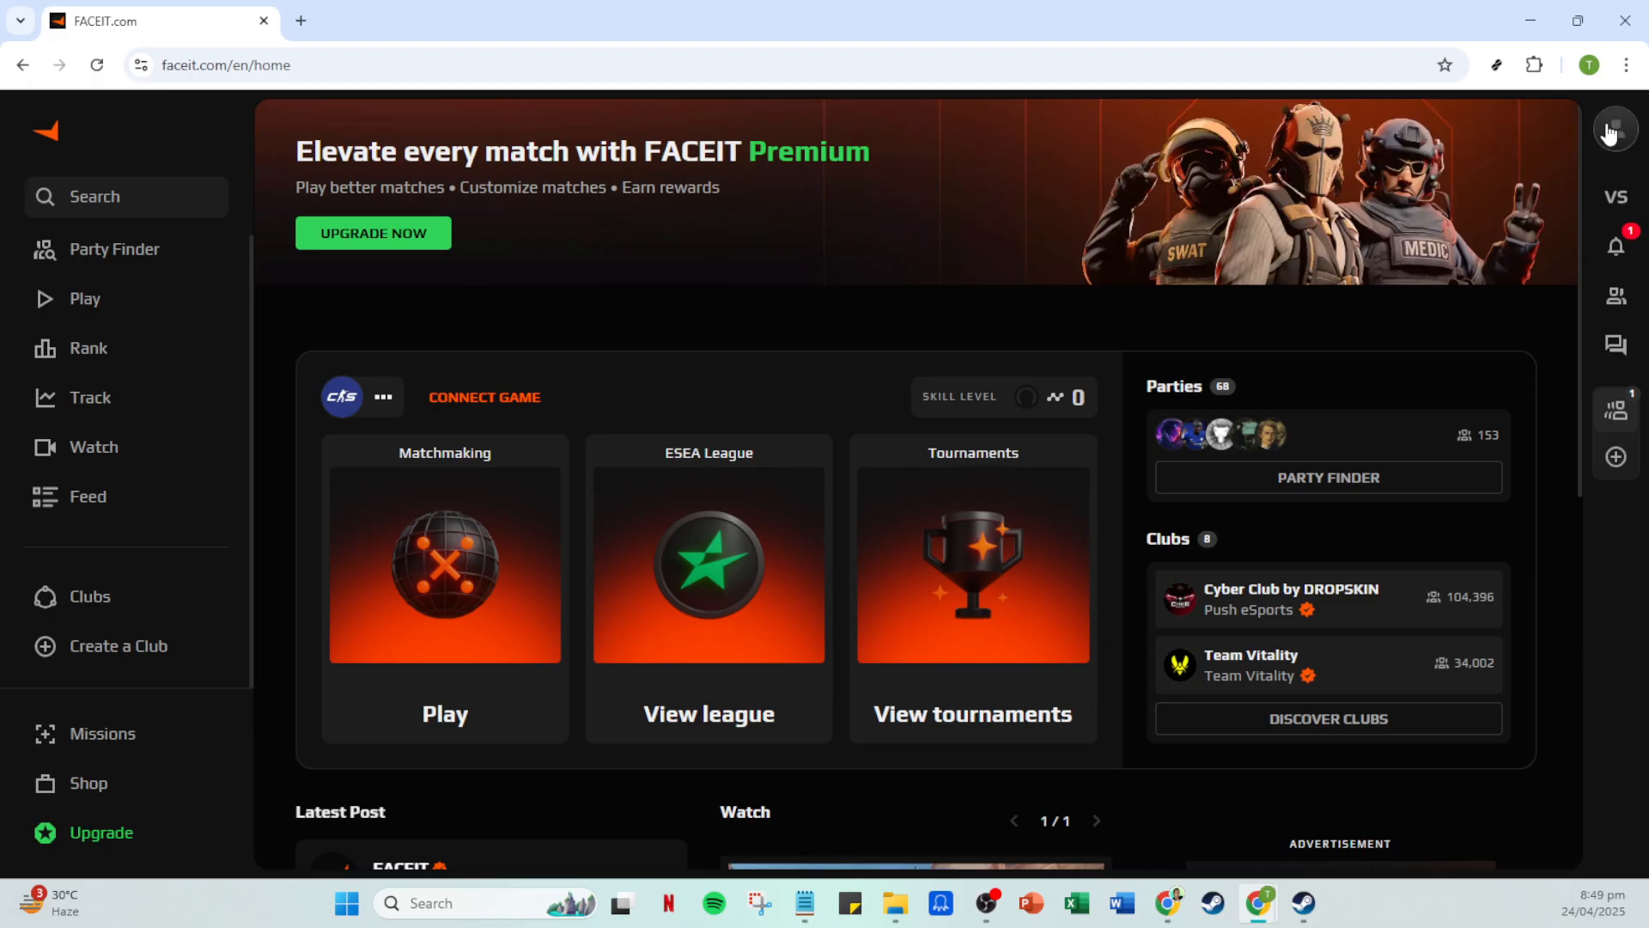
Choose Account Settings from the profile avatar's dropdown menu.
click(1618, 130)
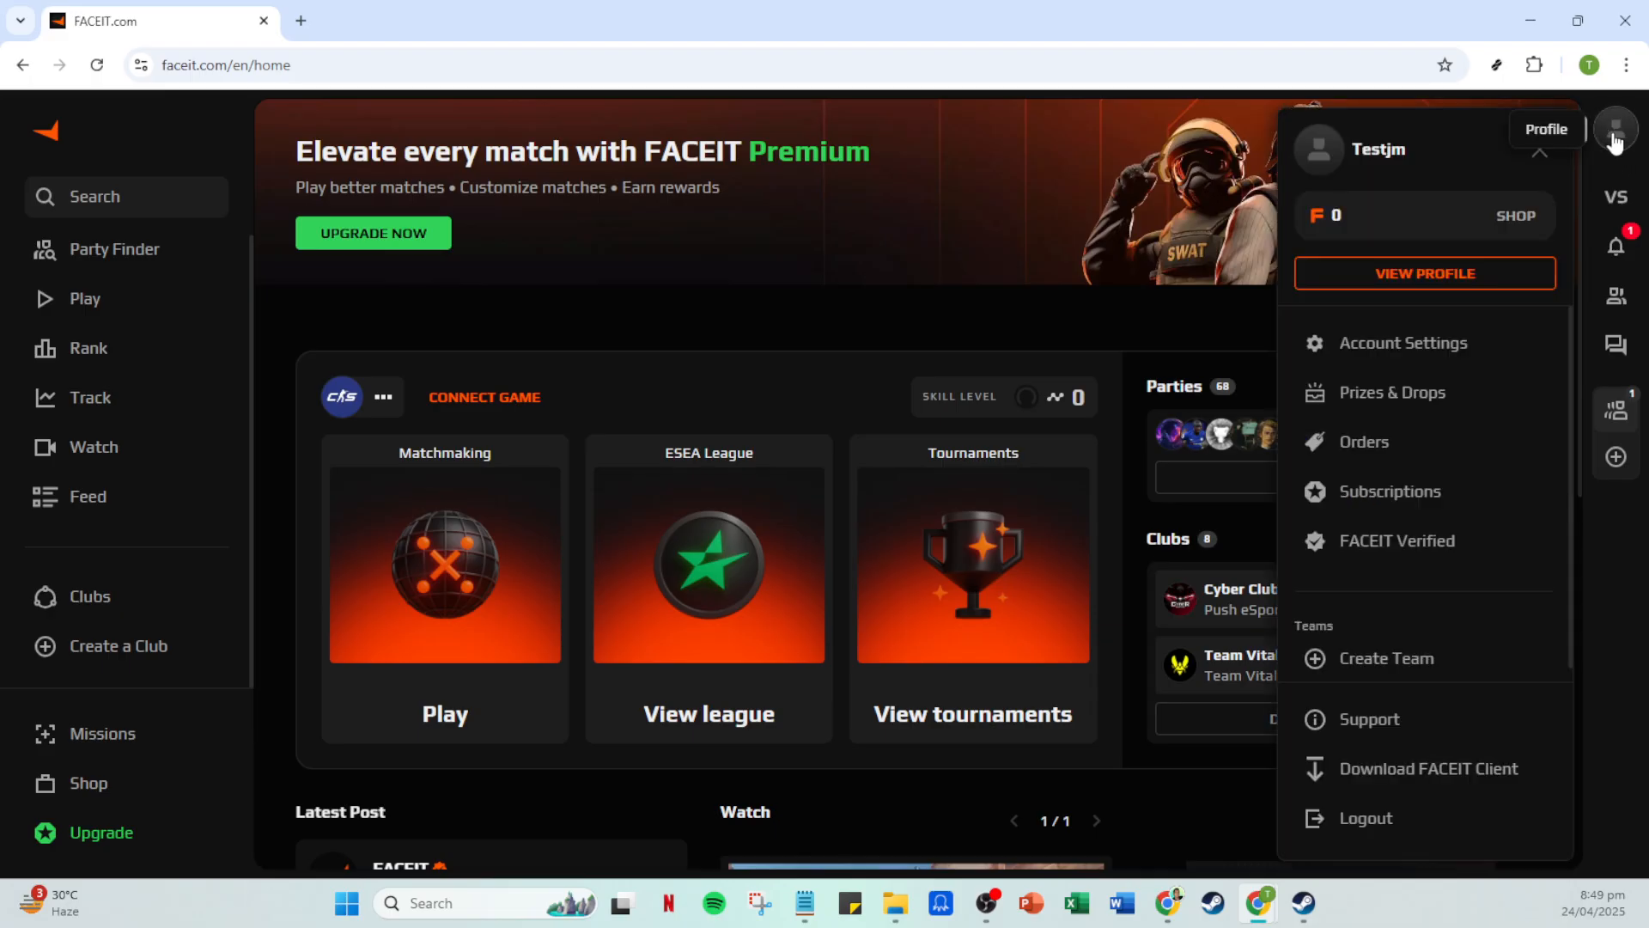
mouse_move(1415, 309)
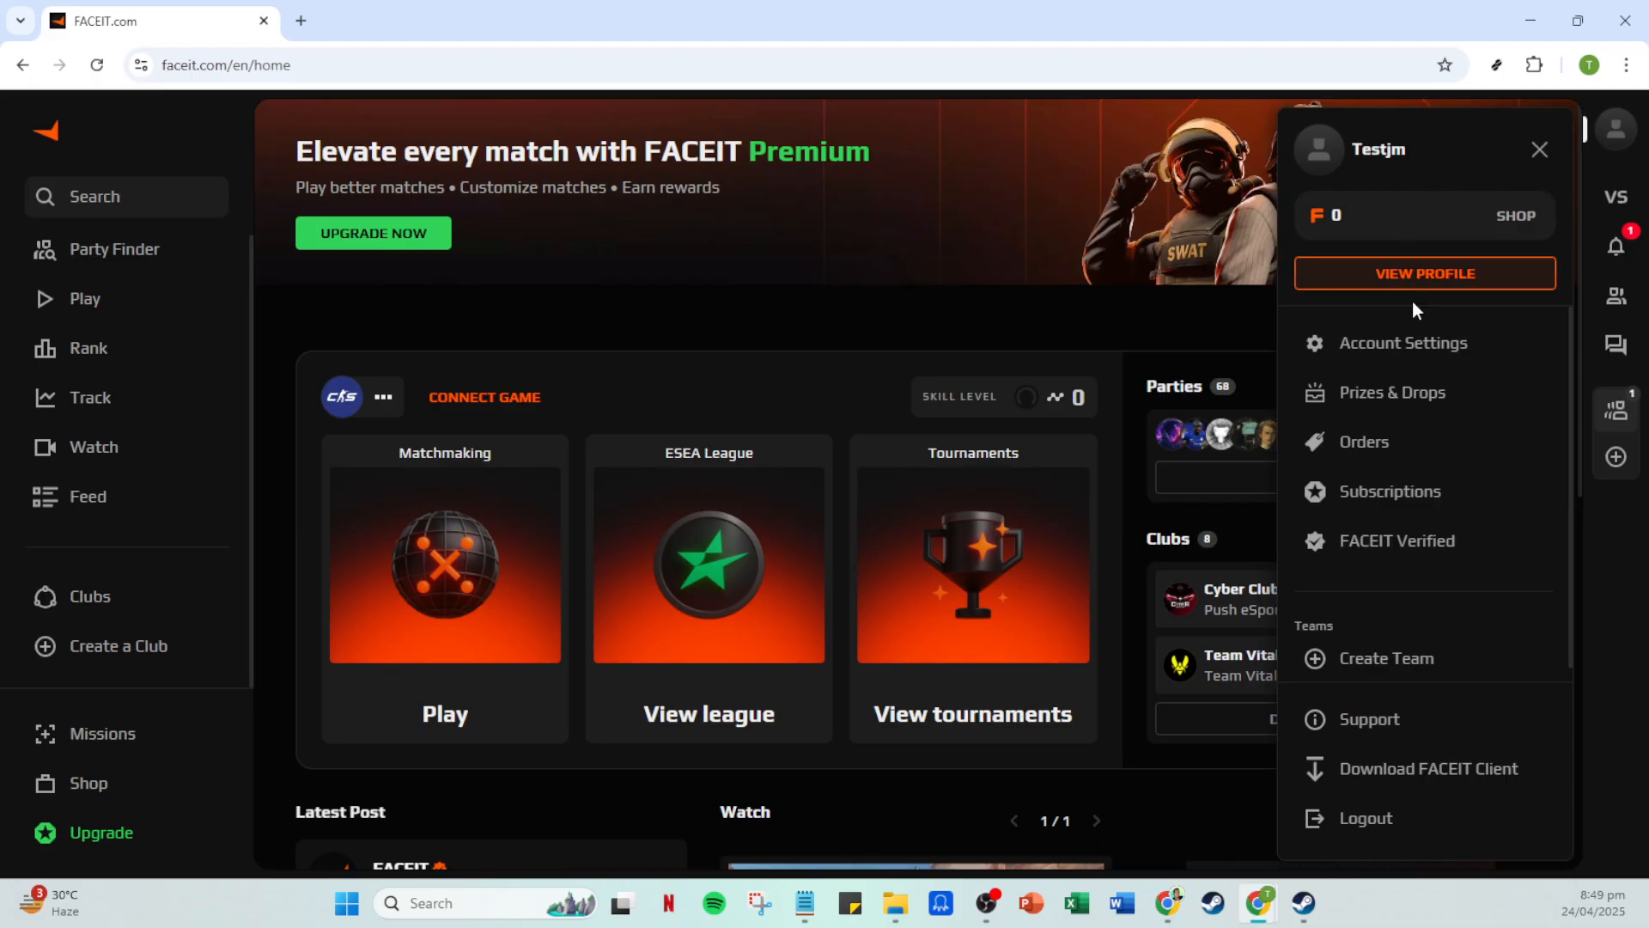
mouse_move(1402, 342)
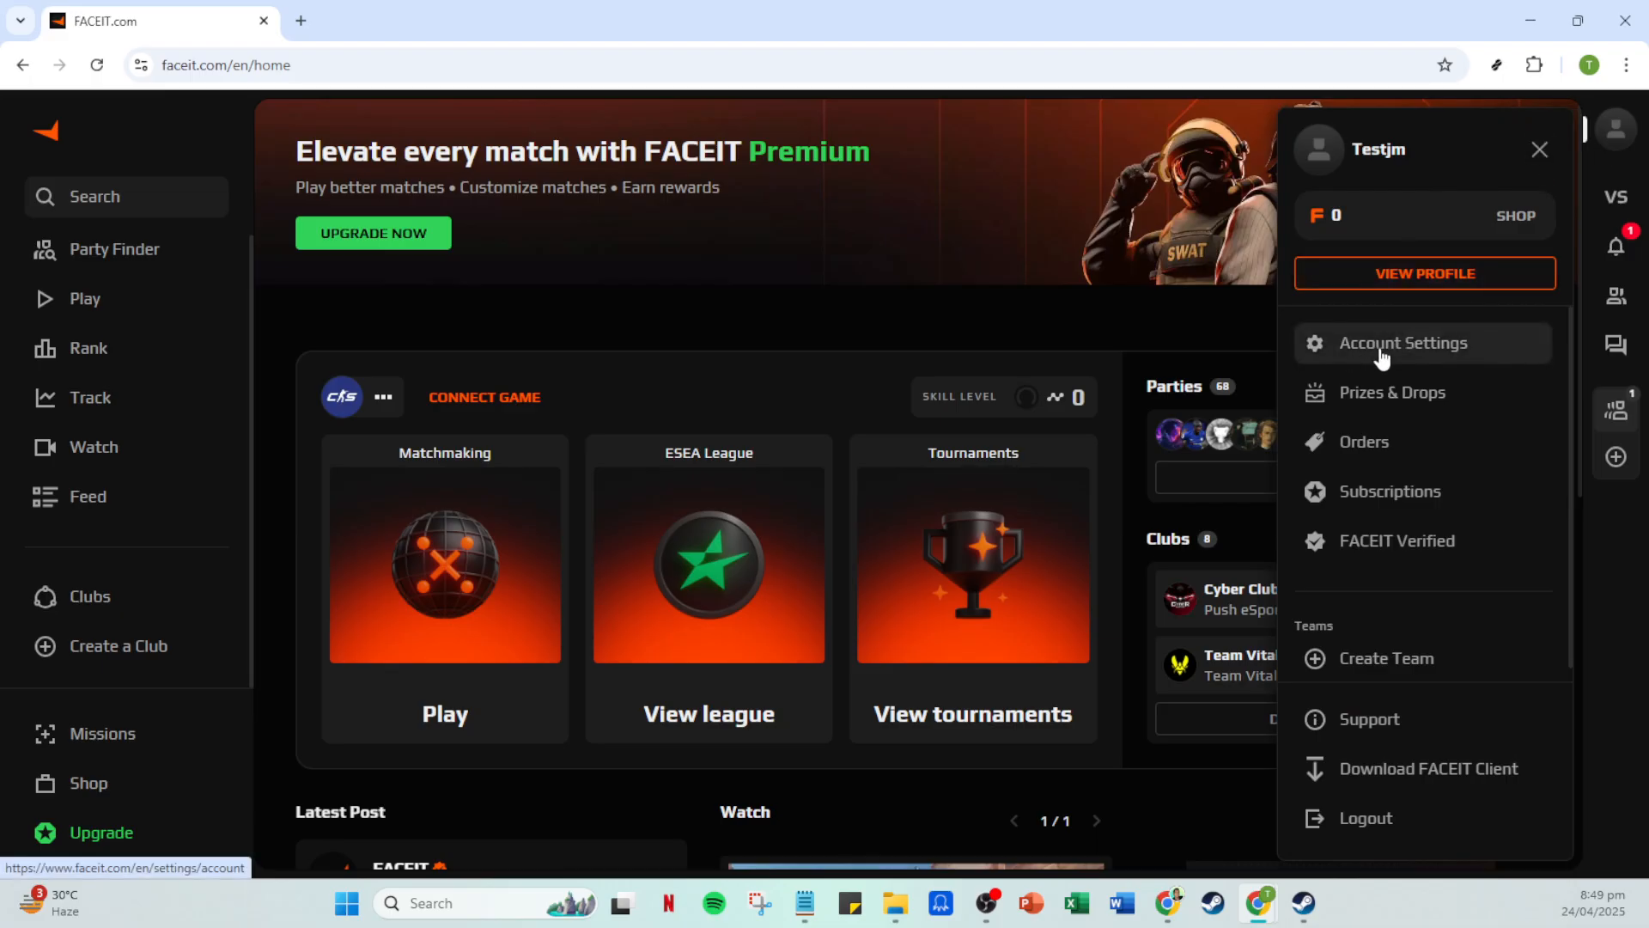
click(1403, 343)
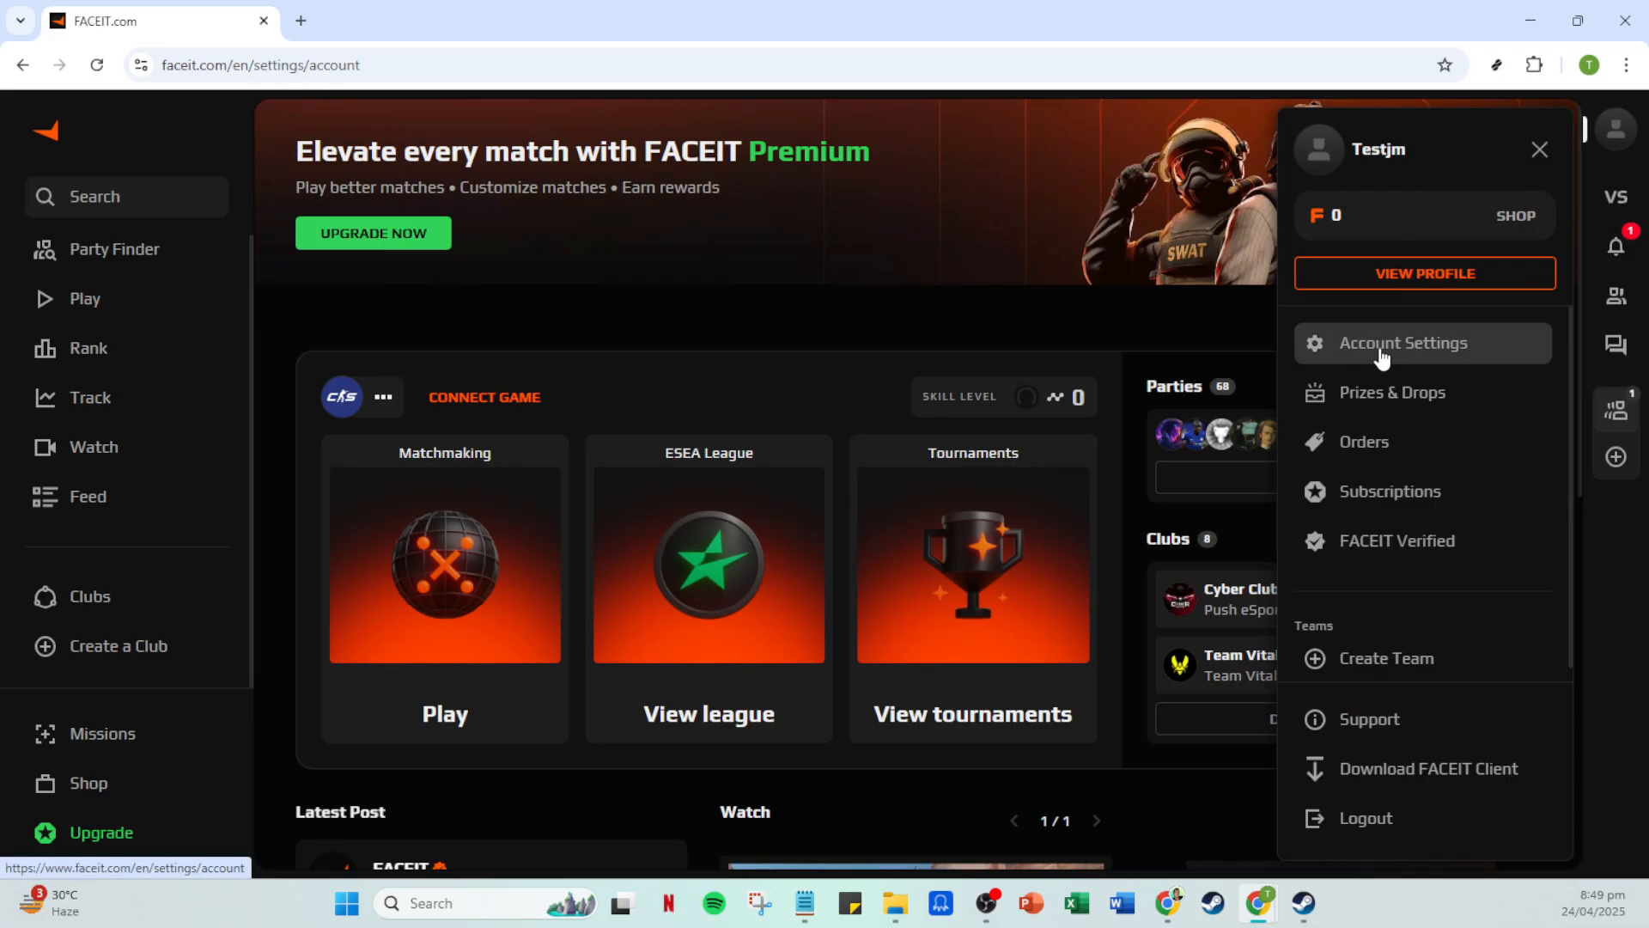
Load the Settings page on the Account section with nickname, email and timezone.
click(1400, 343)
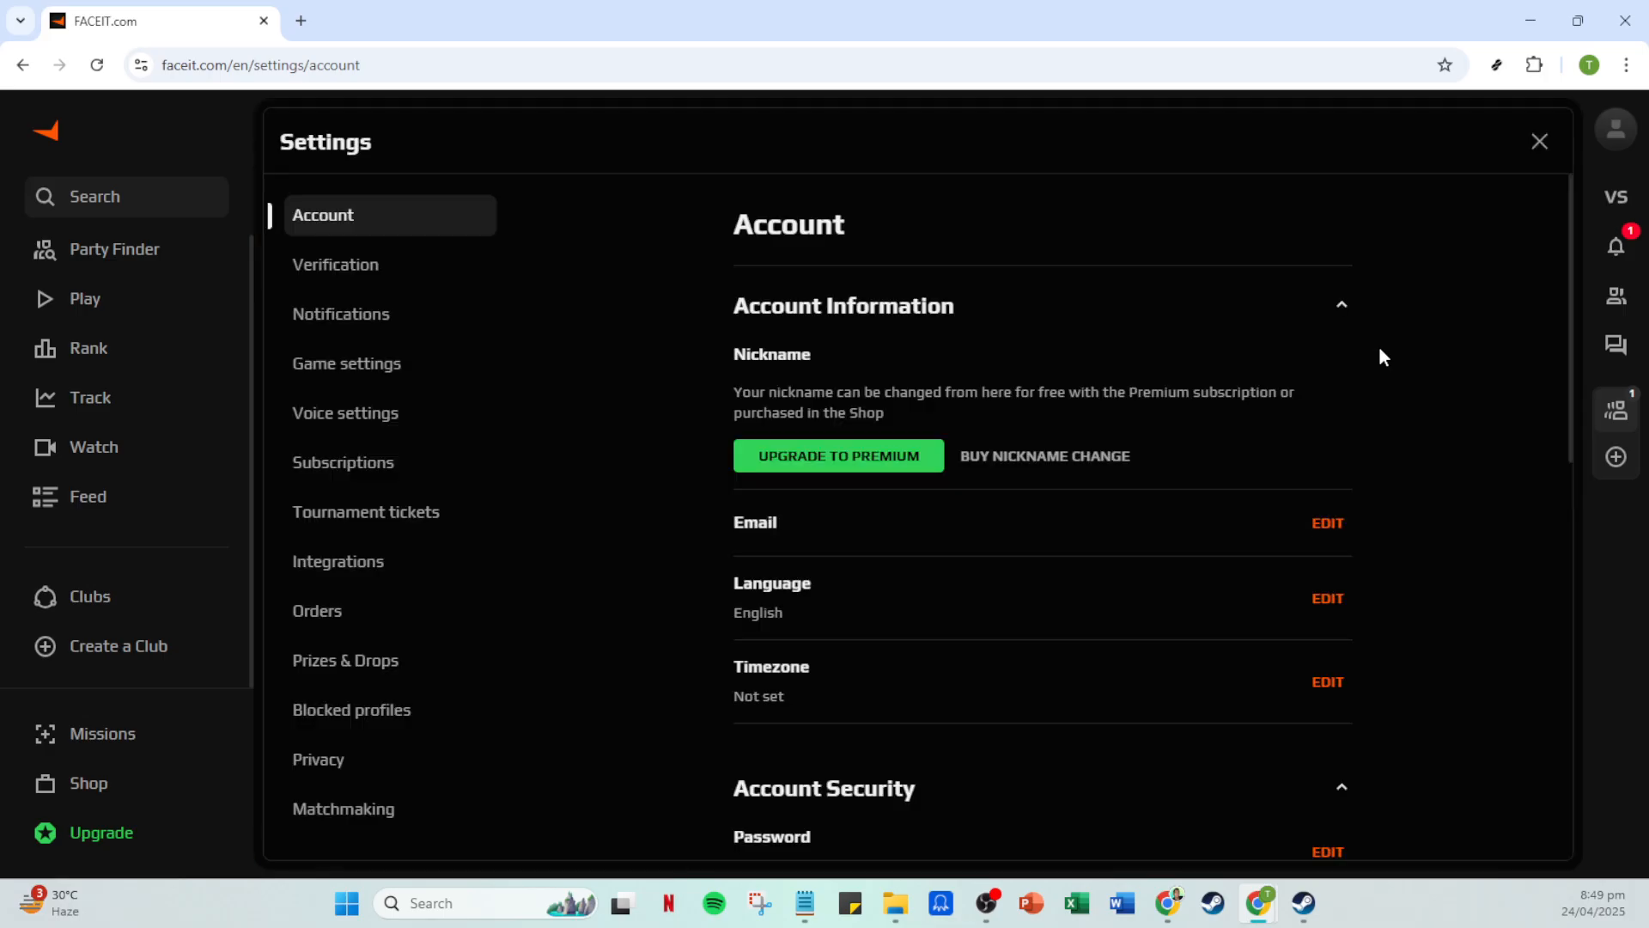
mouse_move(489, 454)
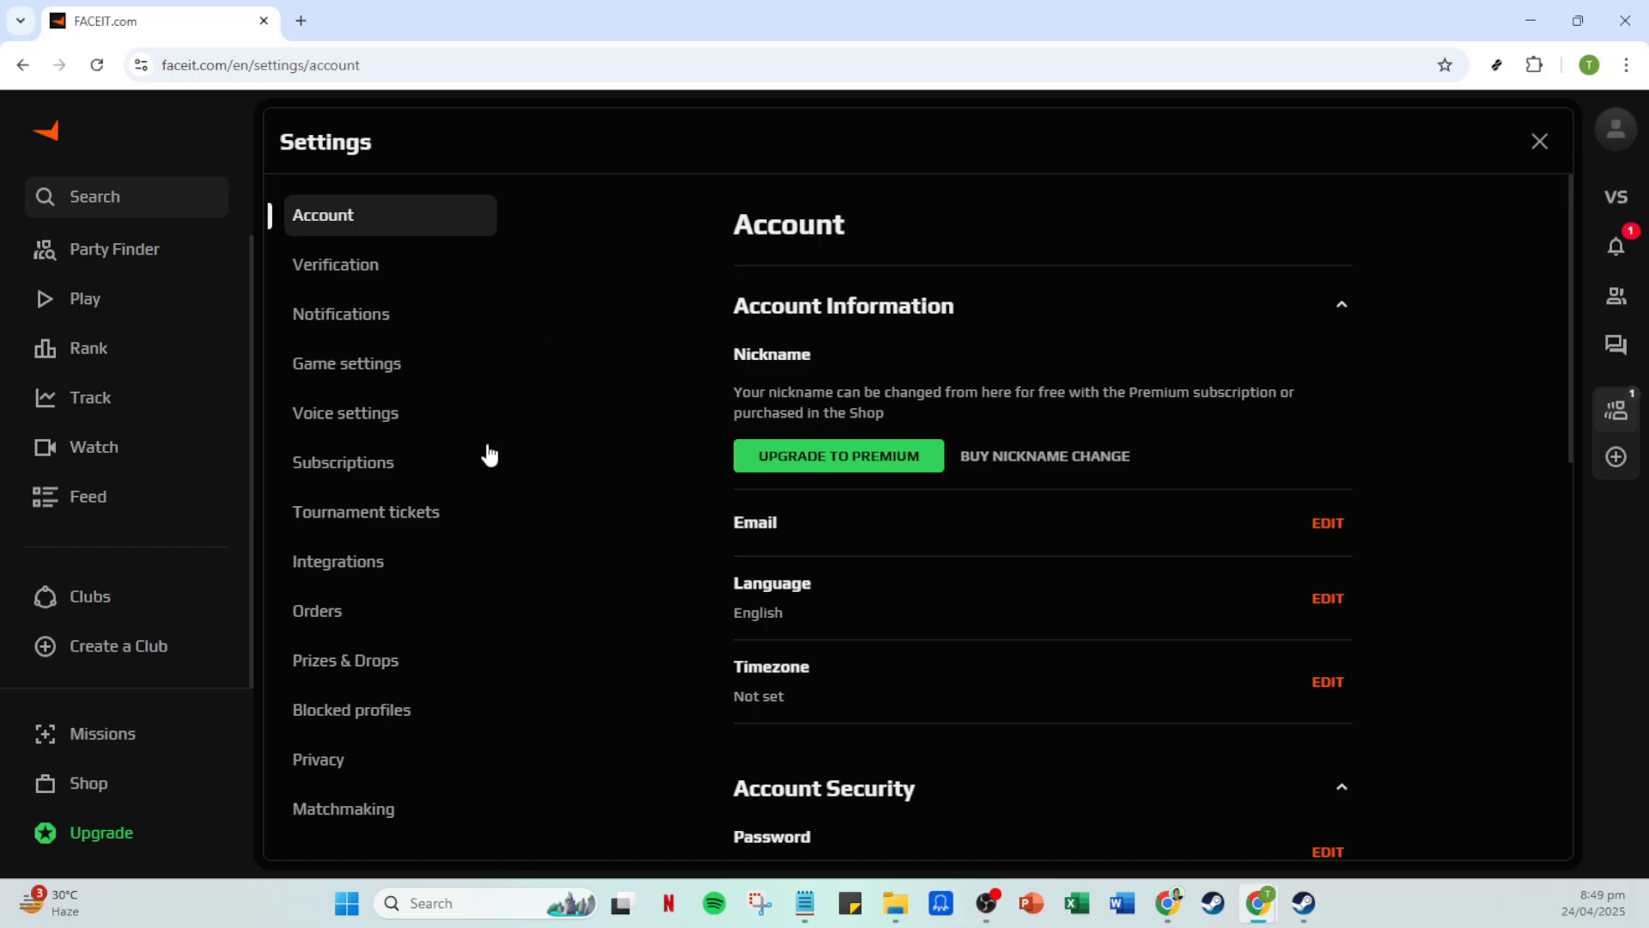
mouse_move(347, 363)
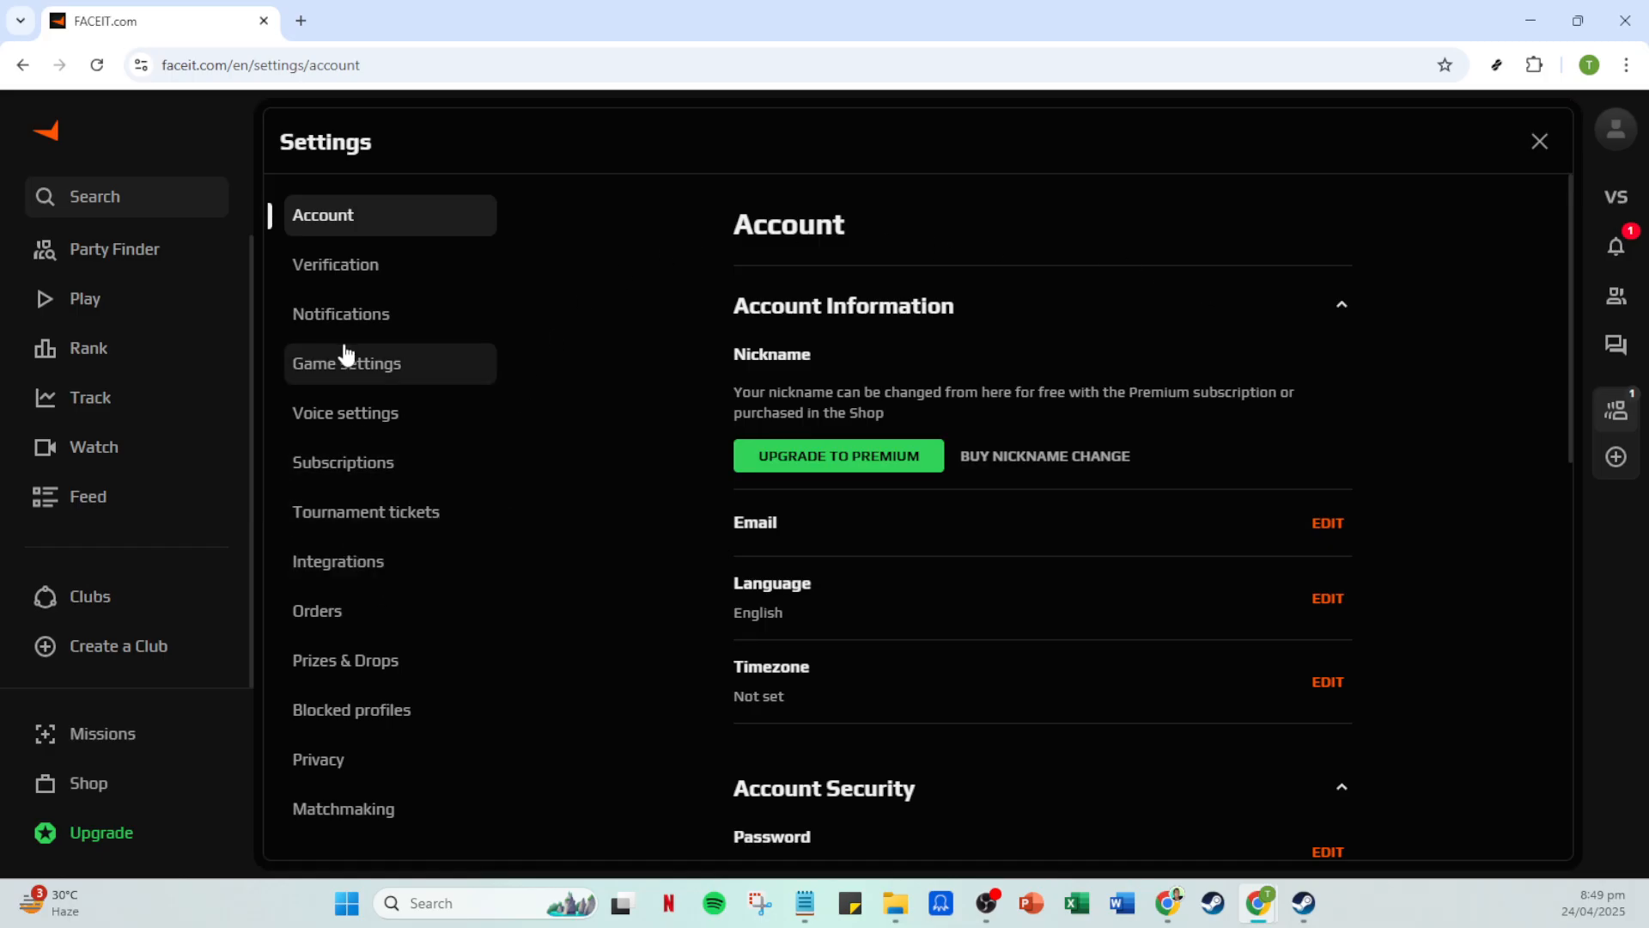
mouse_move(338, 571)
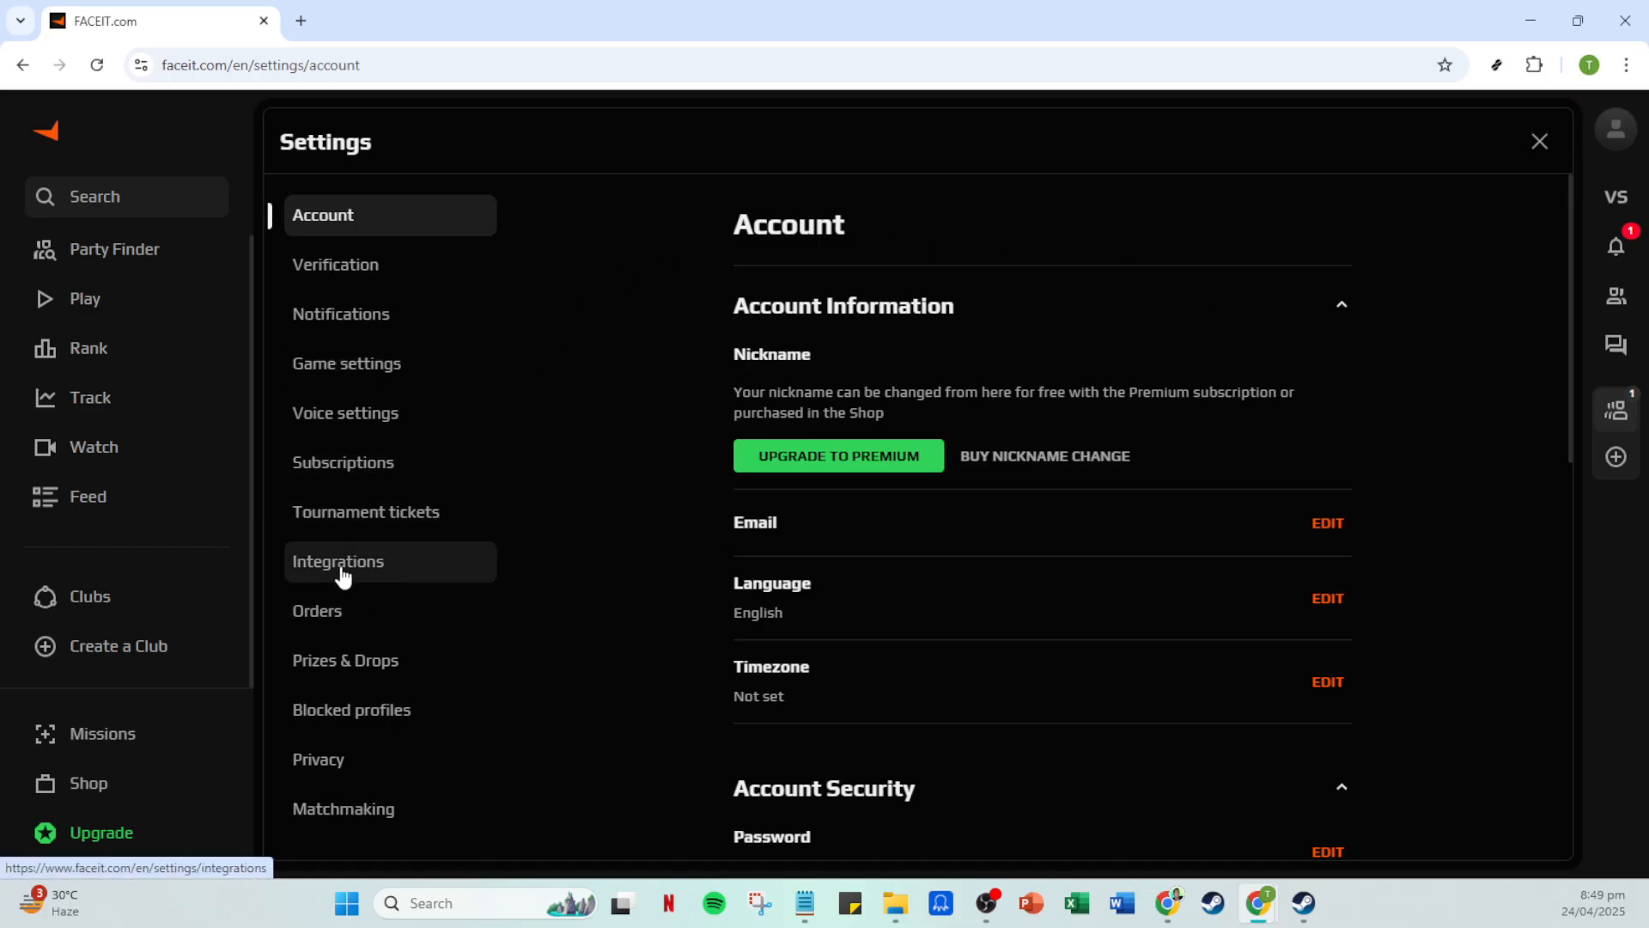
Show the Integrations settings and scroll to Game Platforms, where Steam is connected.
click(337, 561)
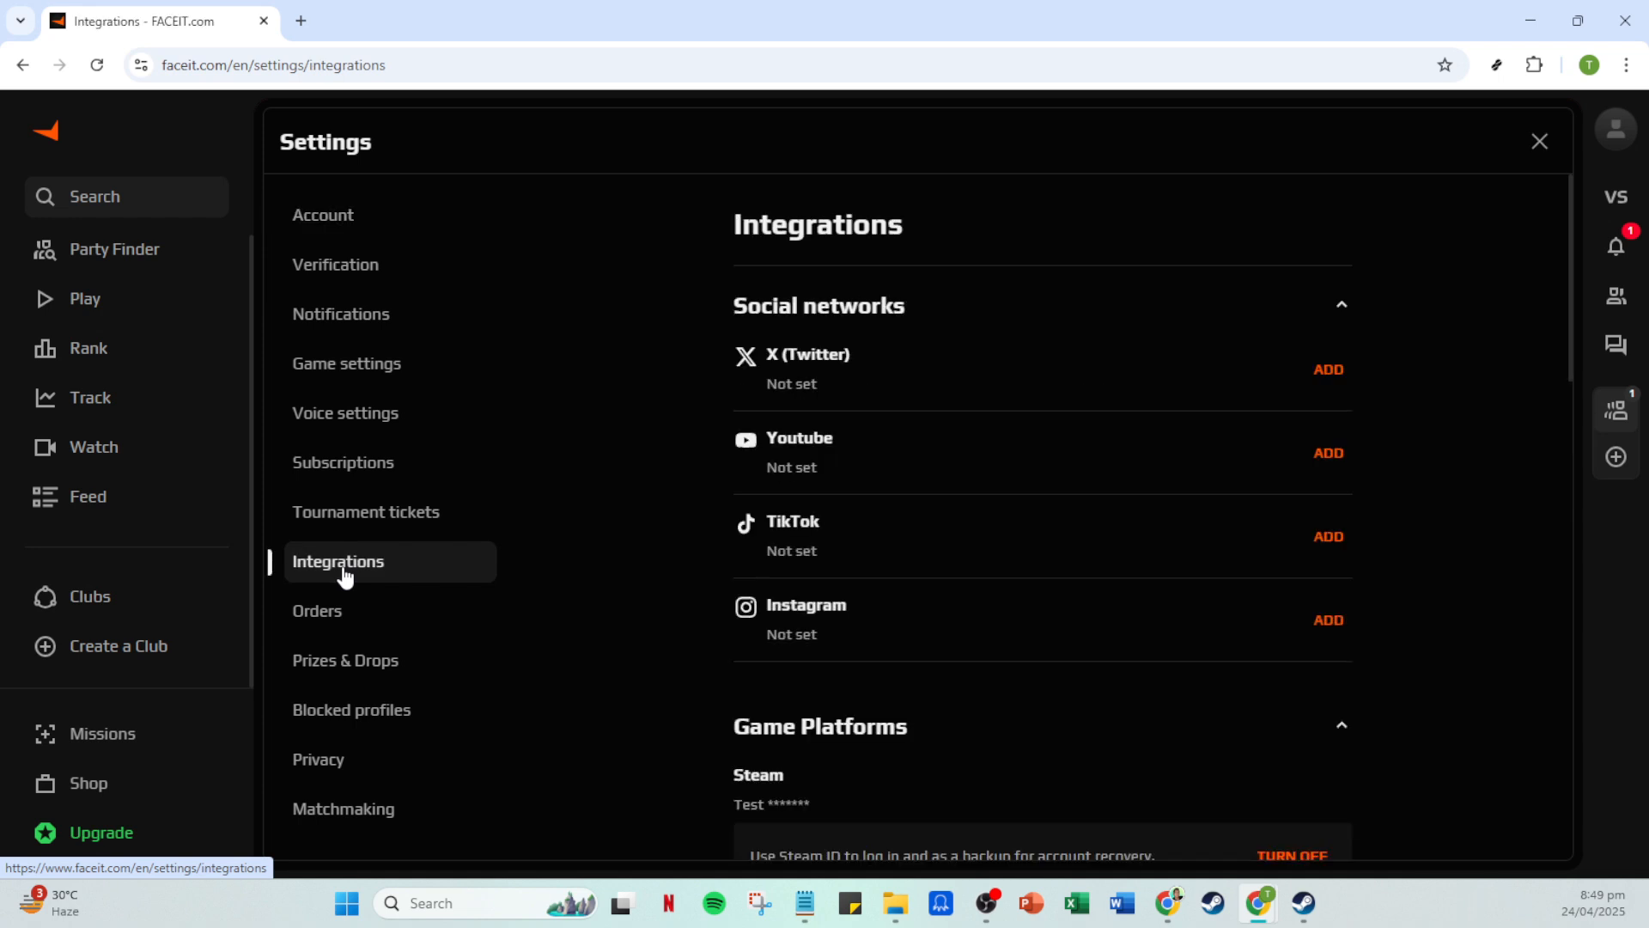
scroll(down, 3)
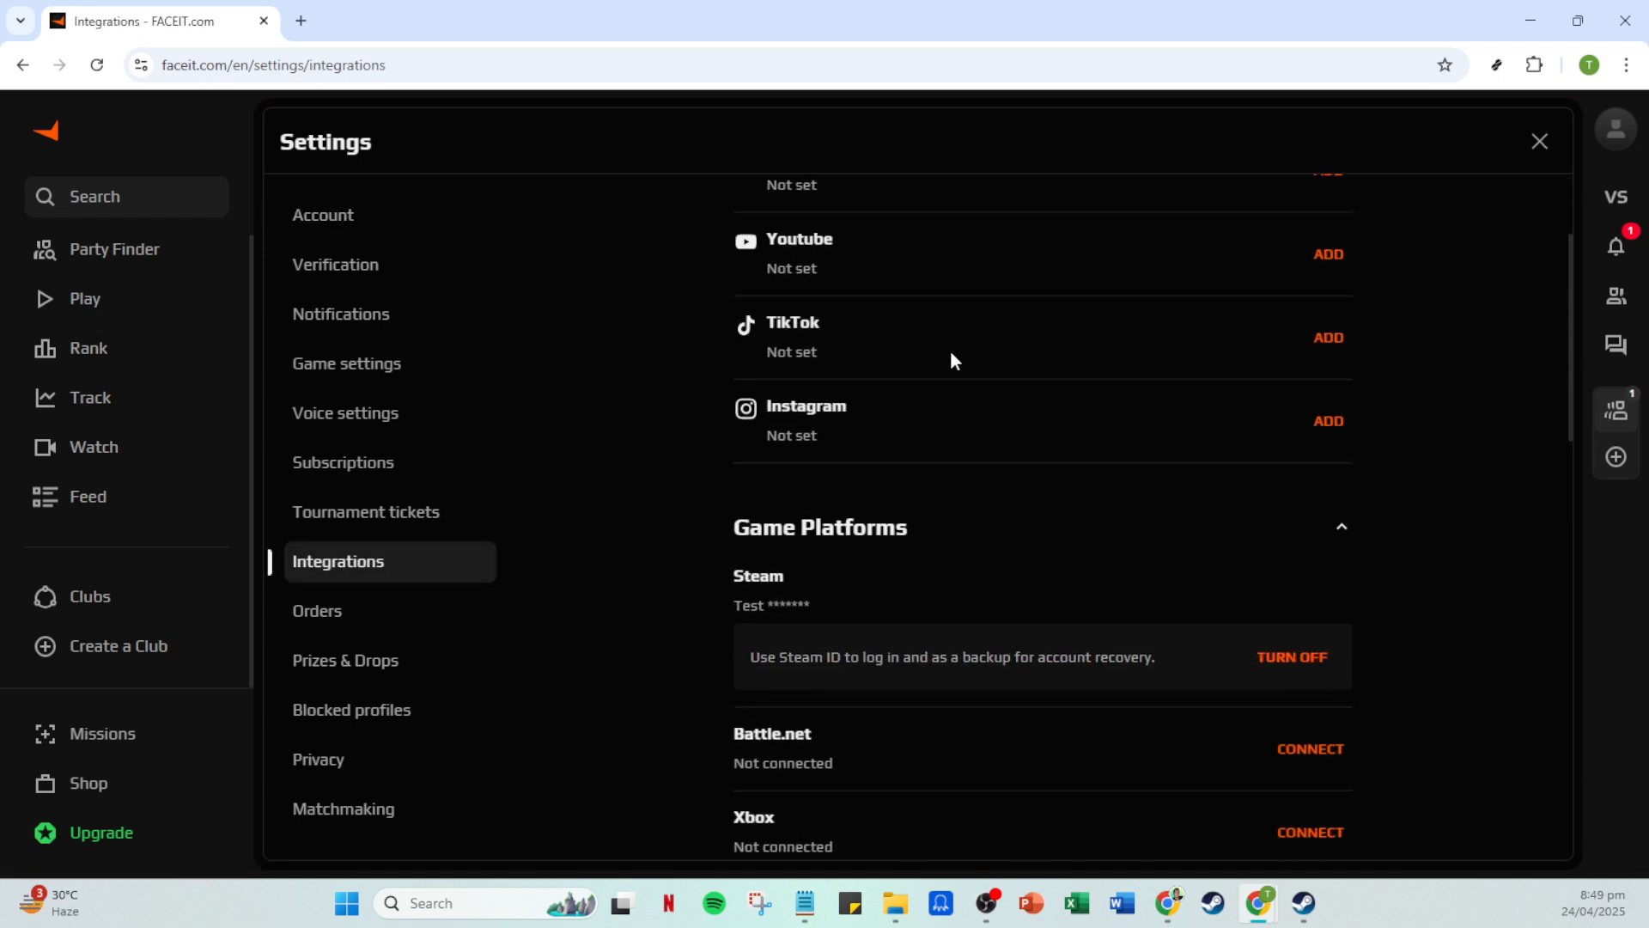
scroll(down, 3)
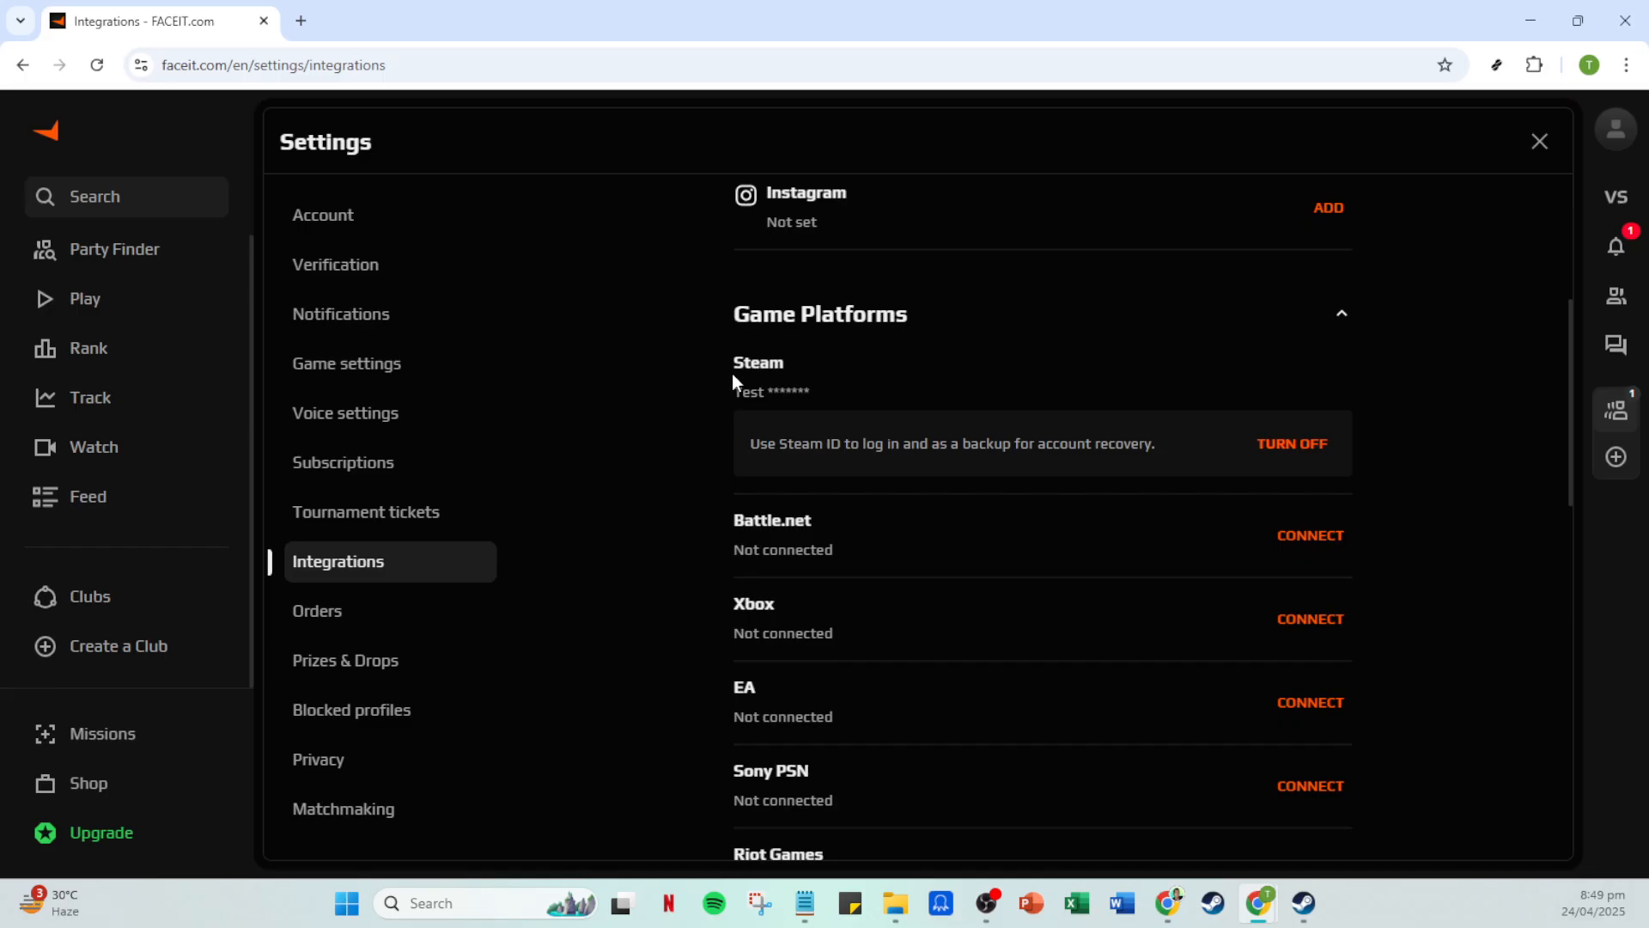
mouse_move(1218, 379)
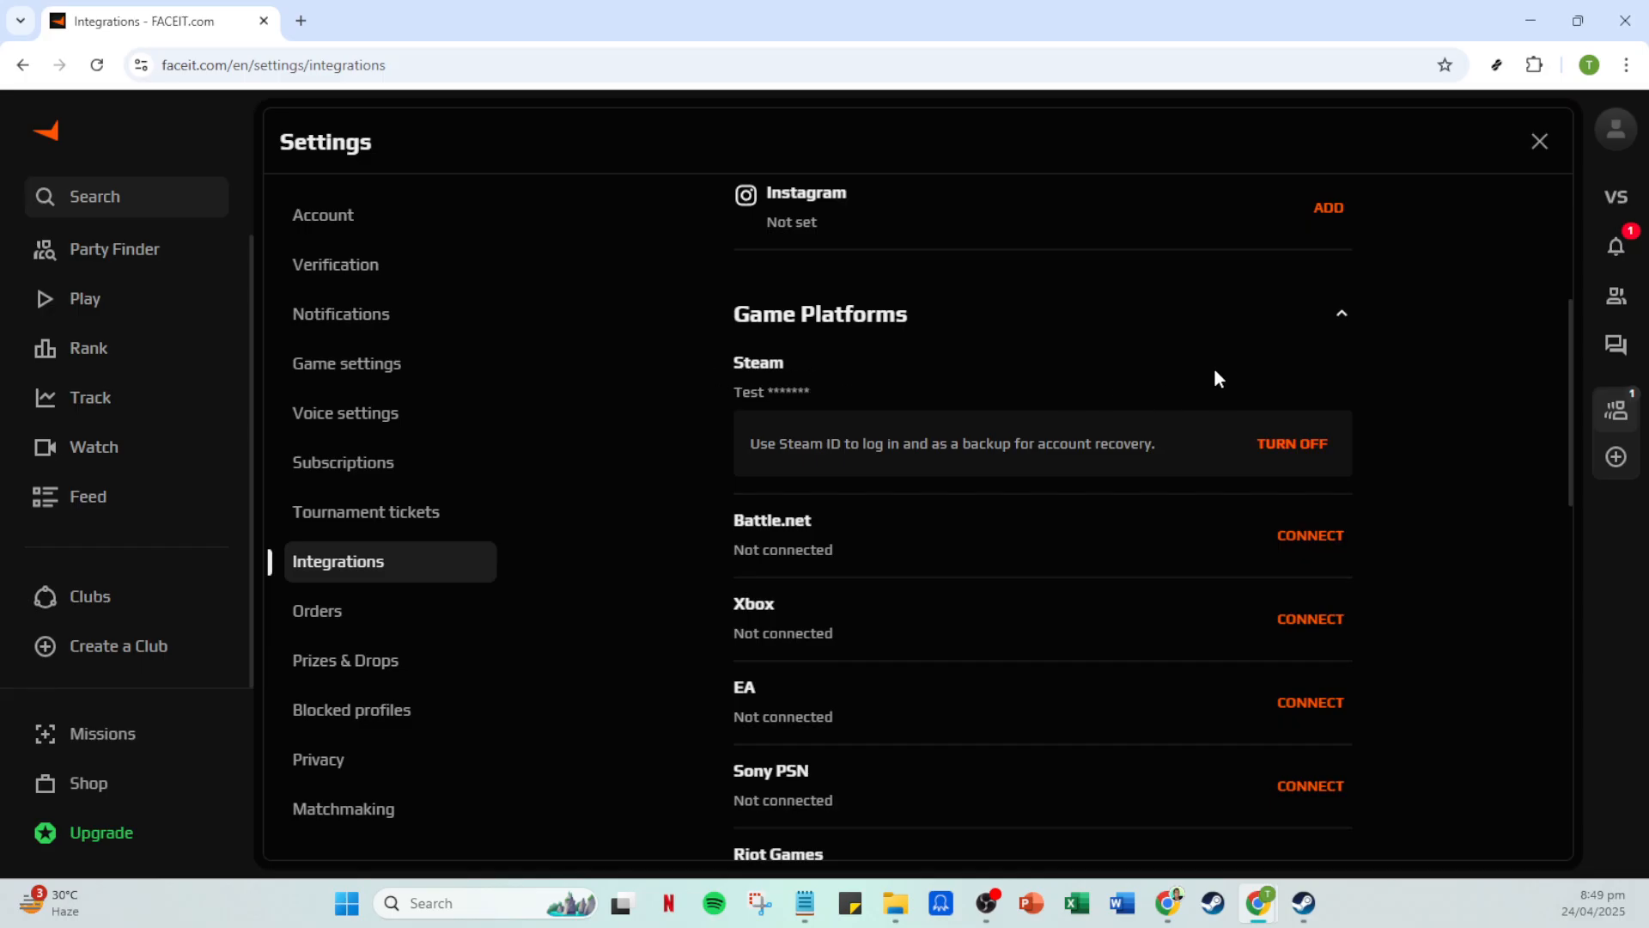
mouse_move(1128, 308)
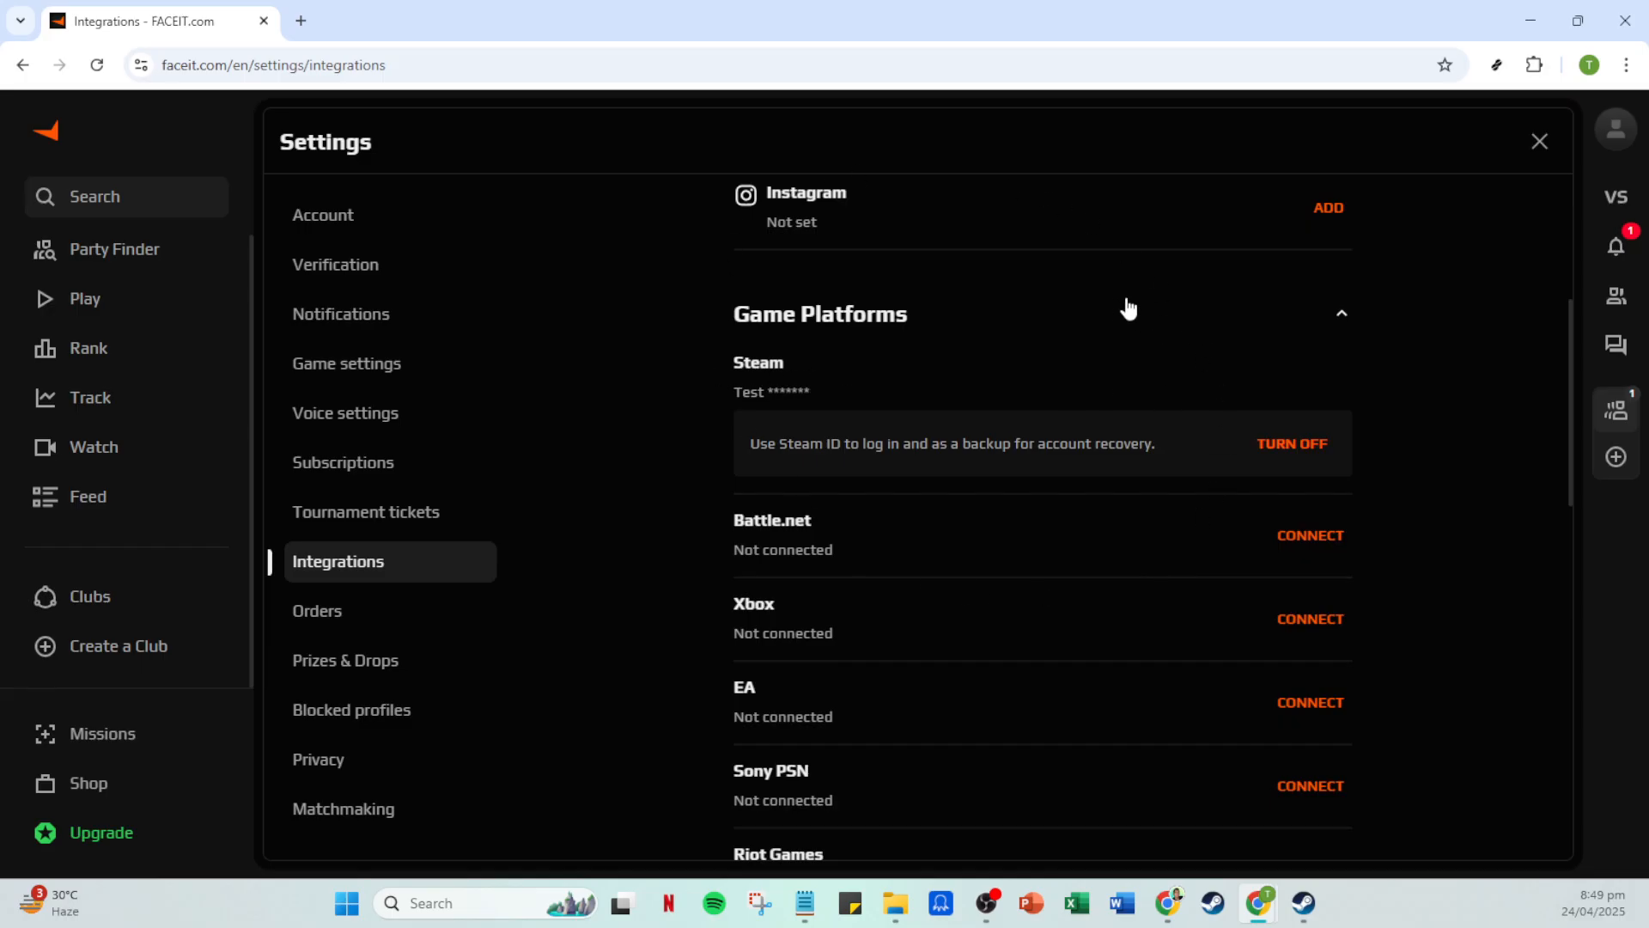
mouse_move(1361, 505)
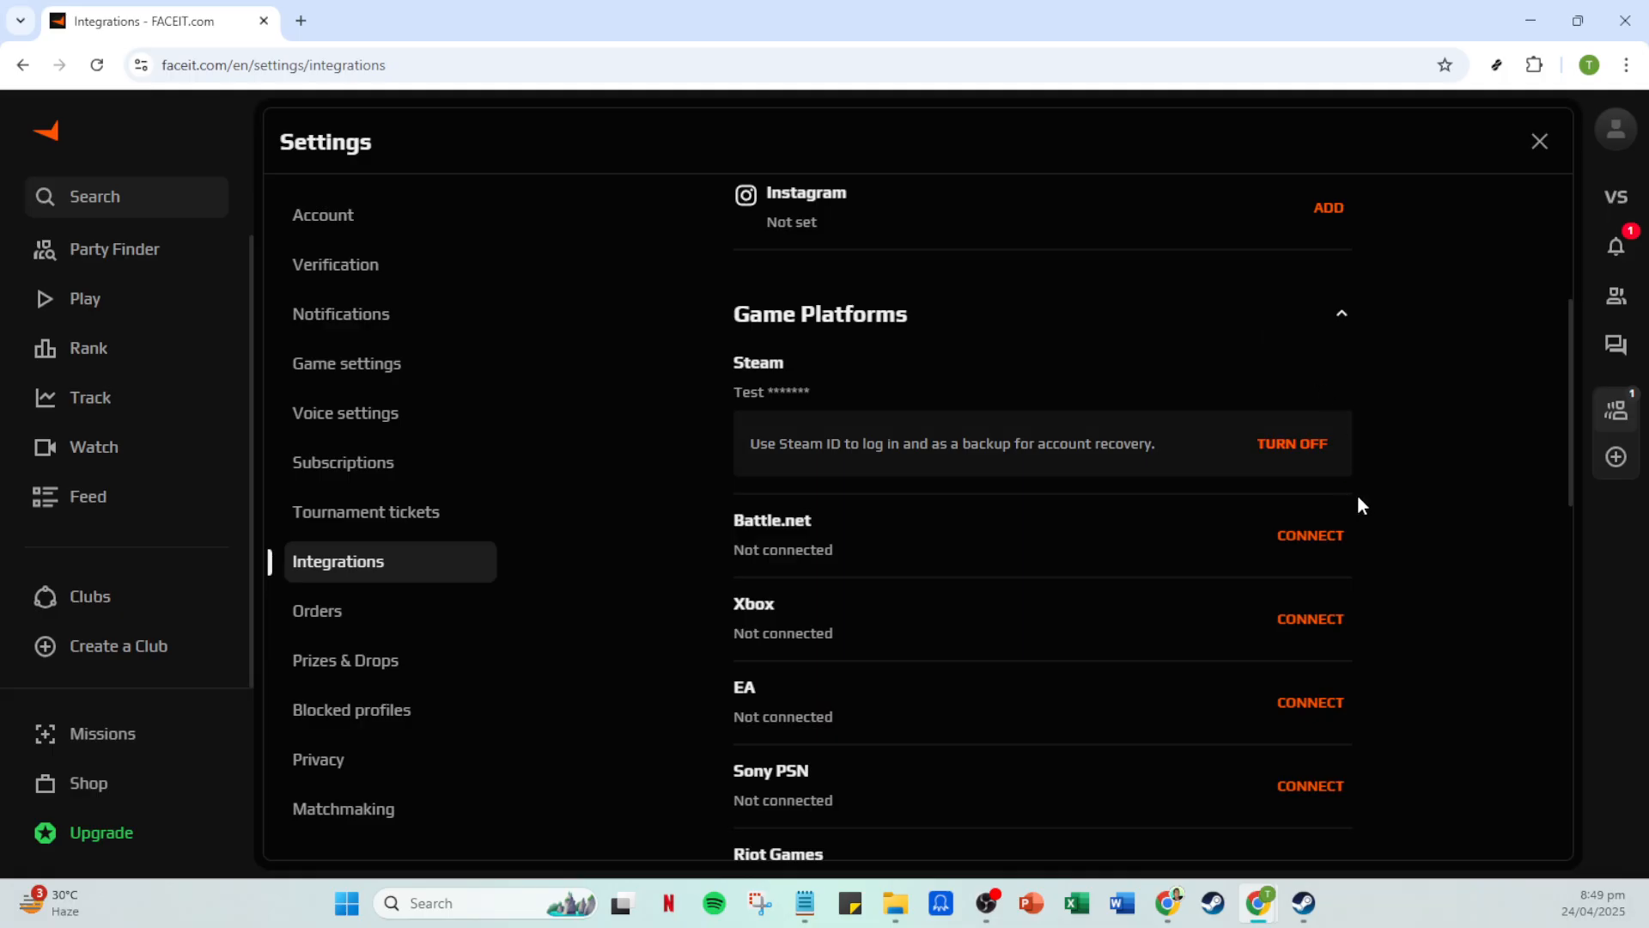
mouse_move(1312, 319)
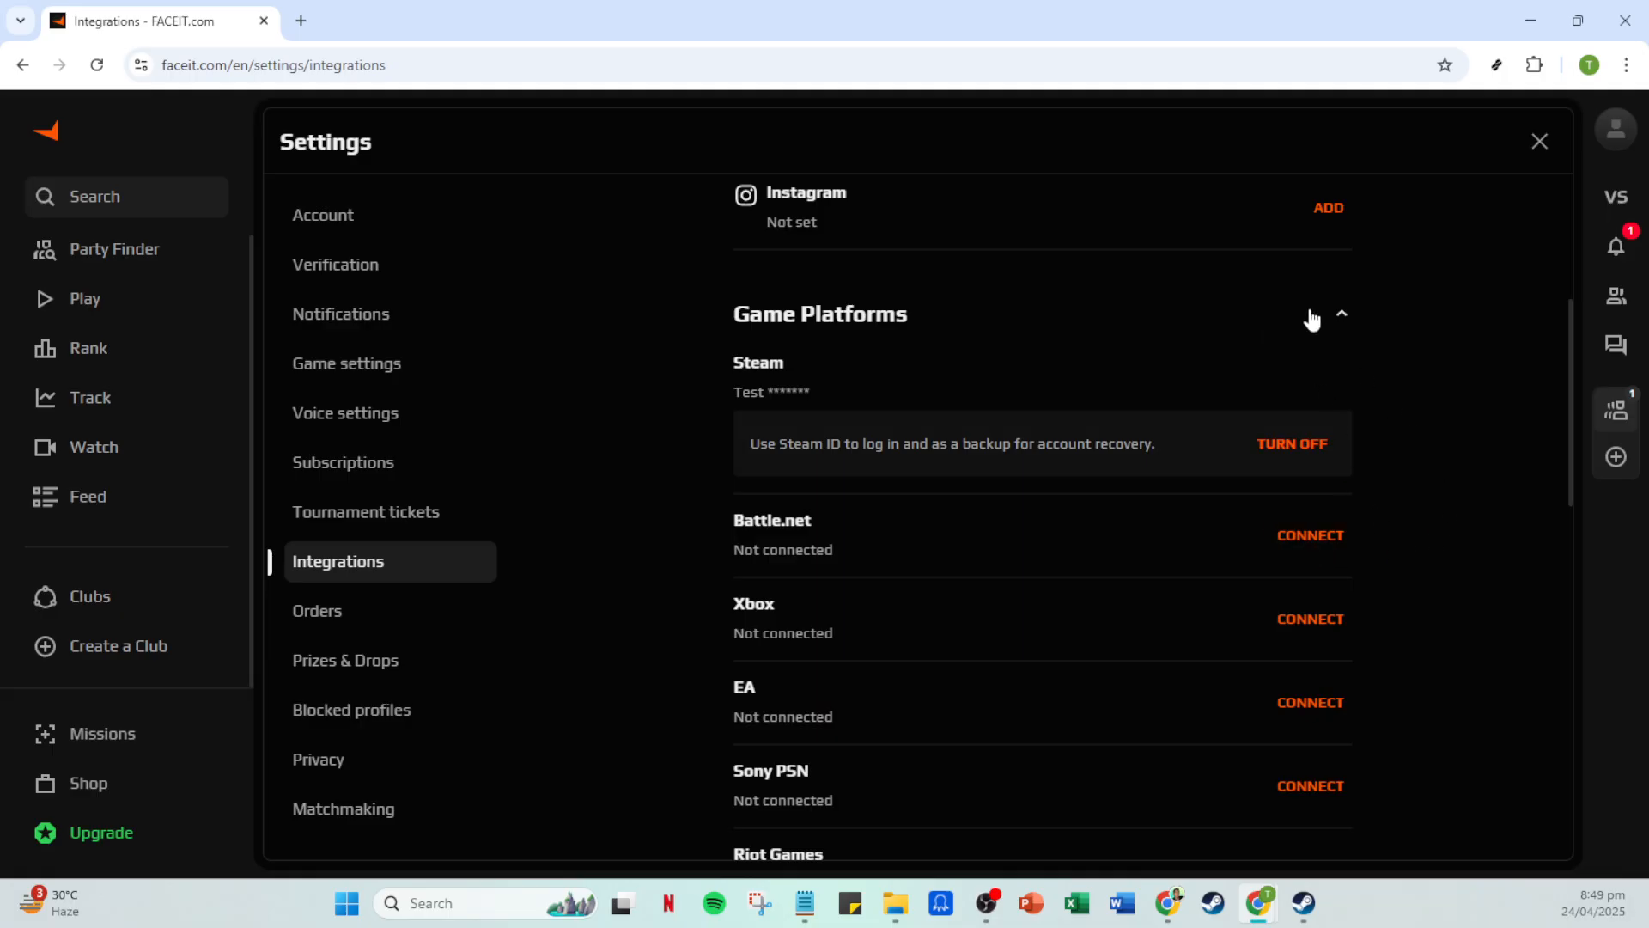
mouse_move(1122, 403)
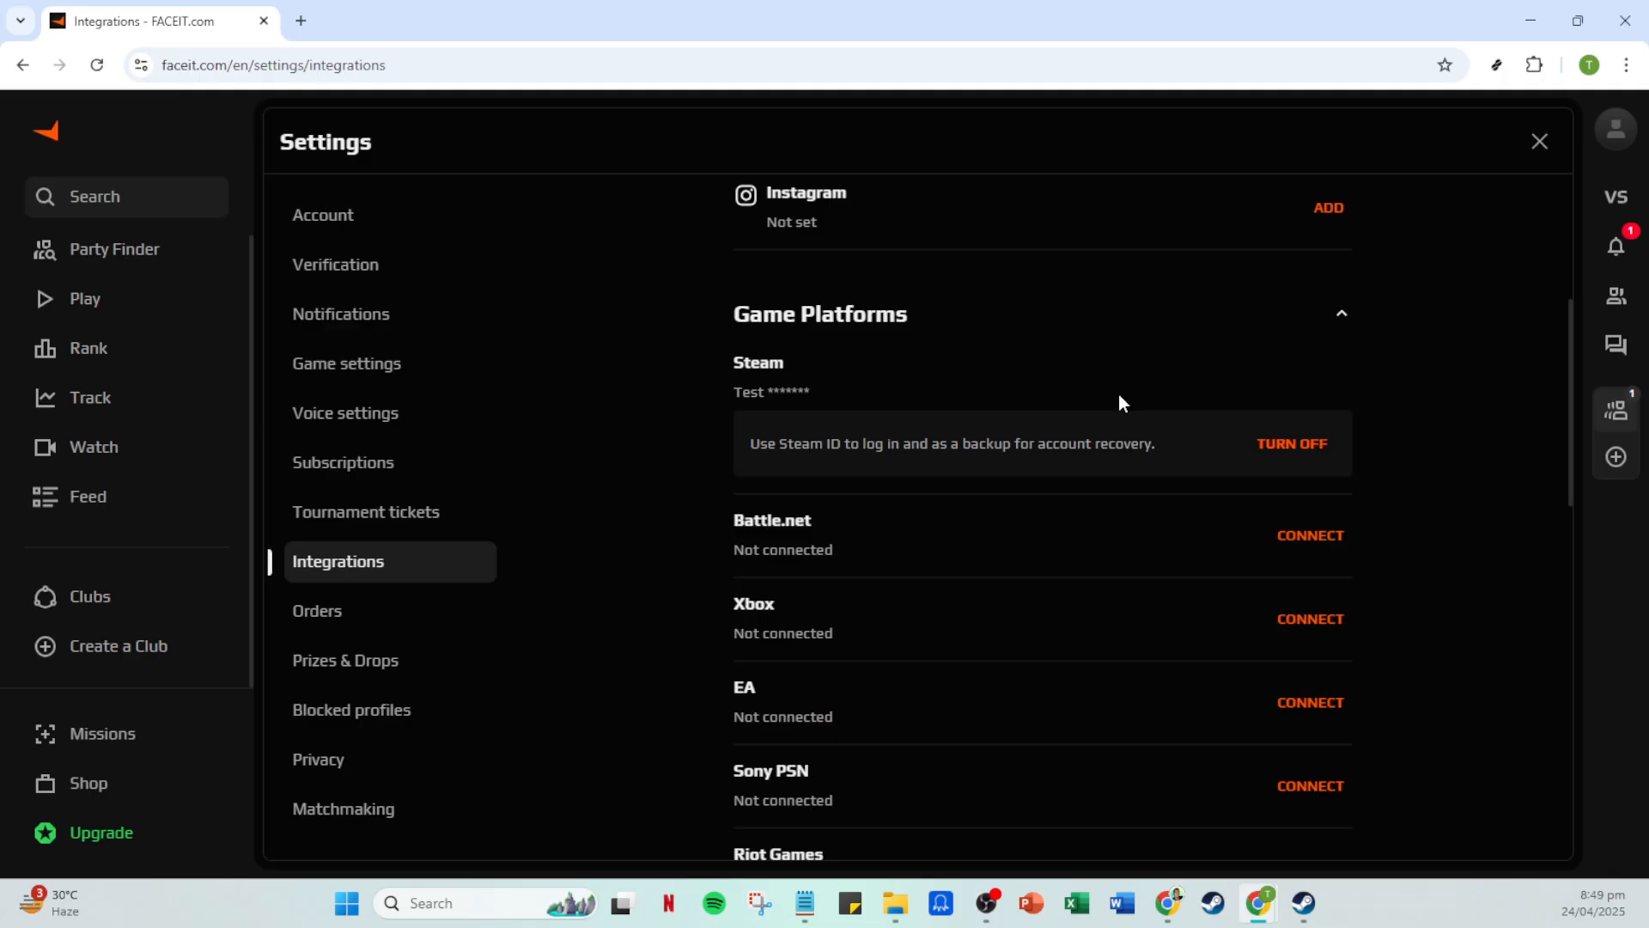
mouse_move(1292, 444)
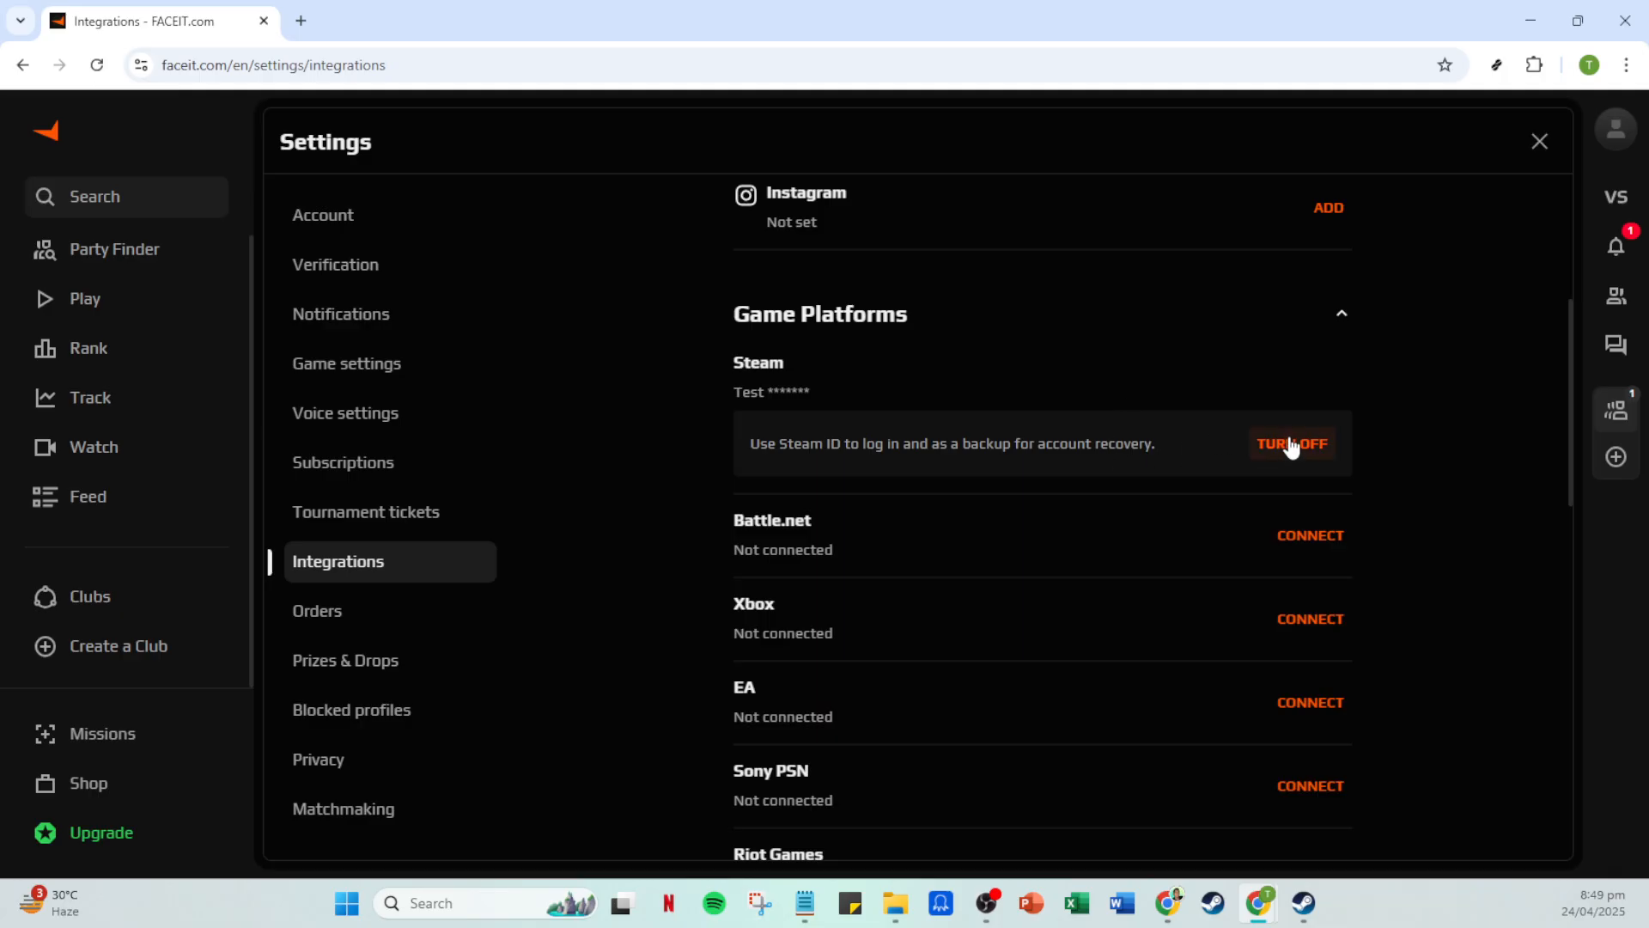
mouse_move(1411, 471)
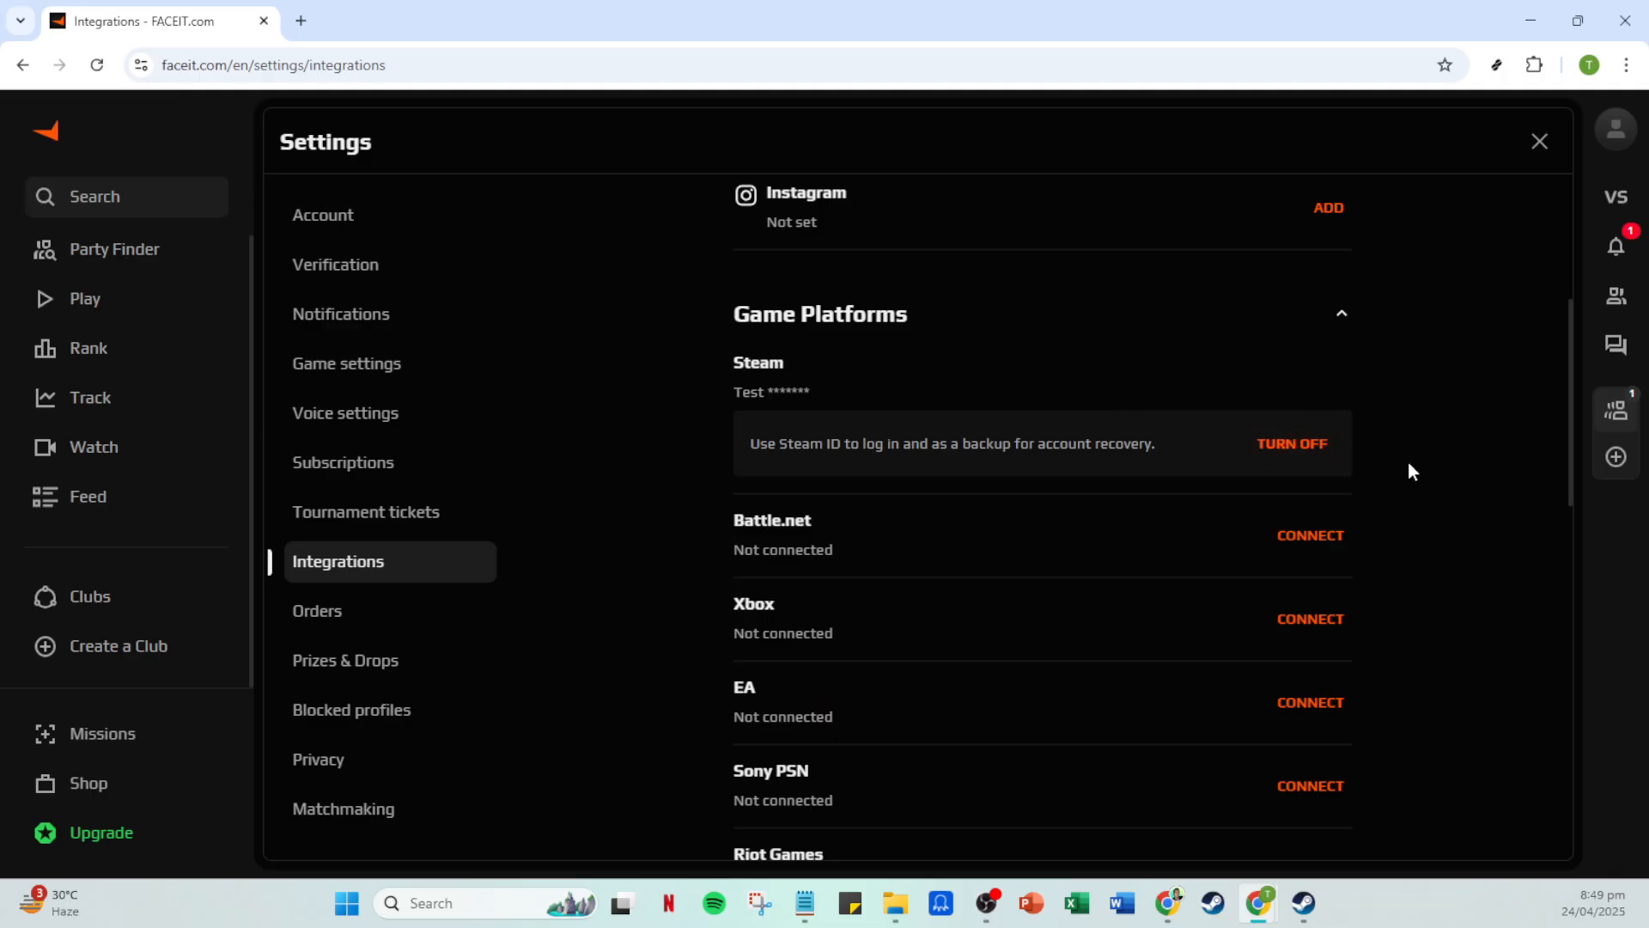
mouse_move(1386, 334)
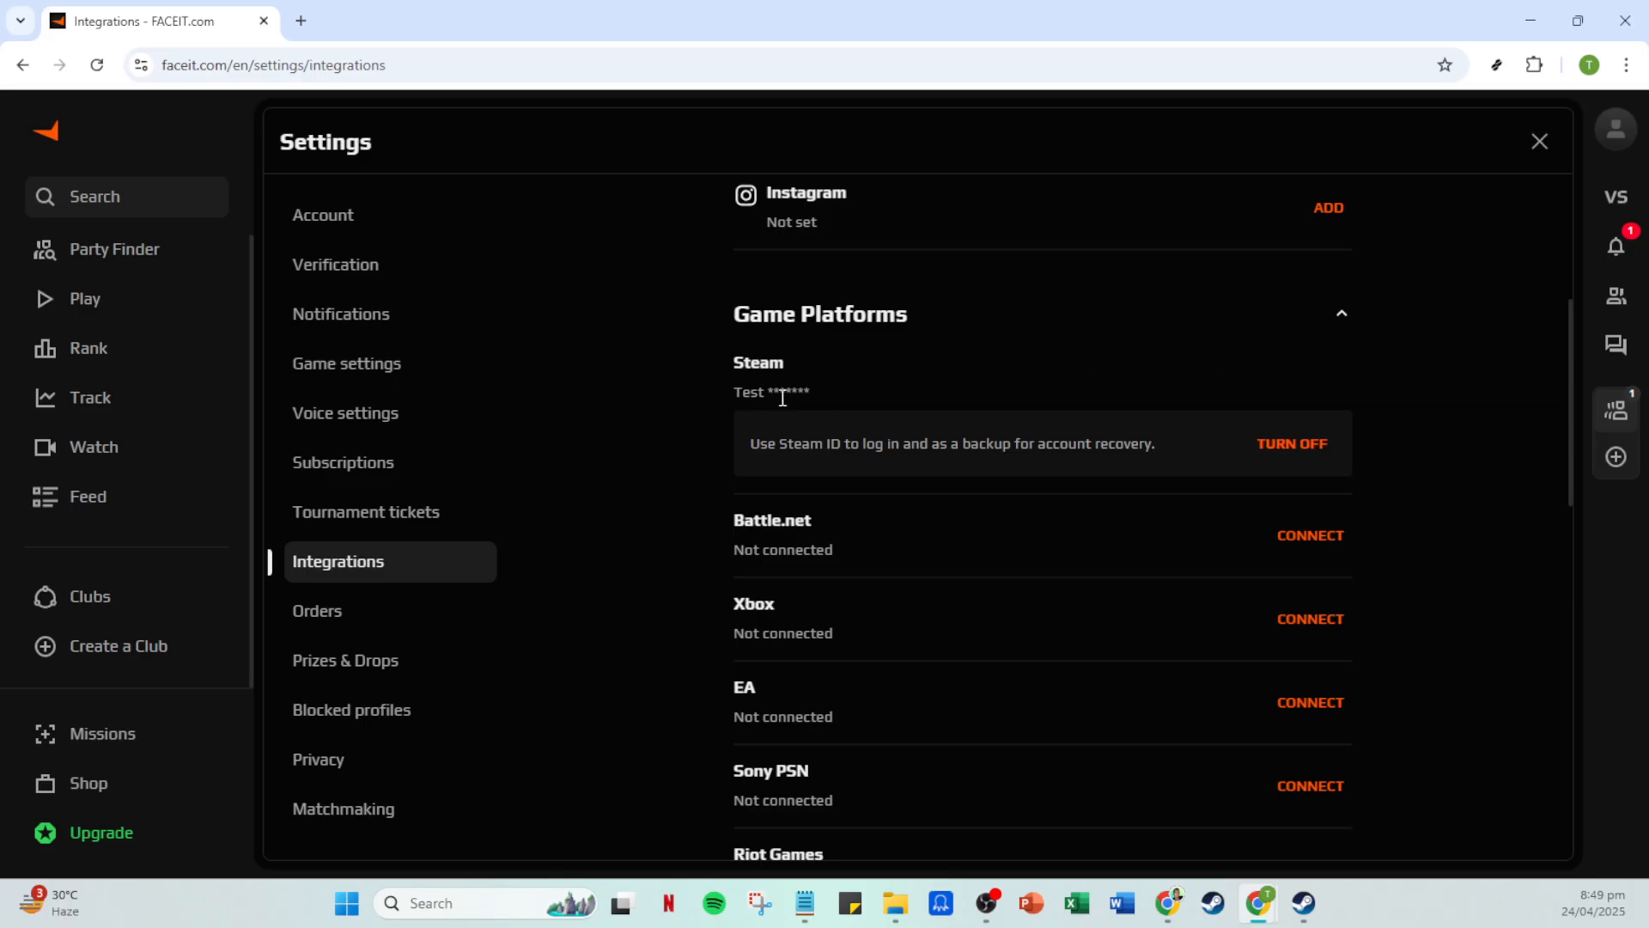
mouse_move(884, 384)
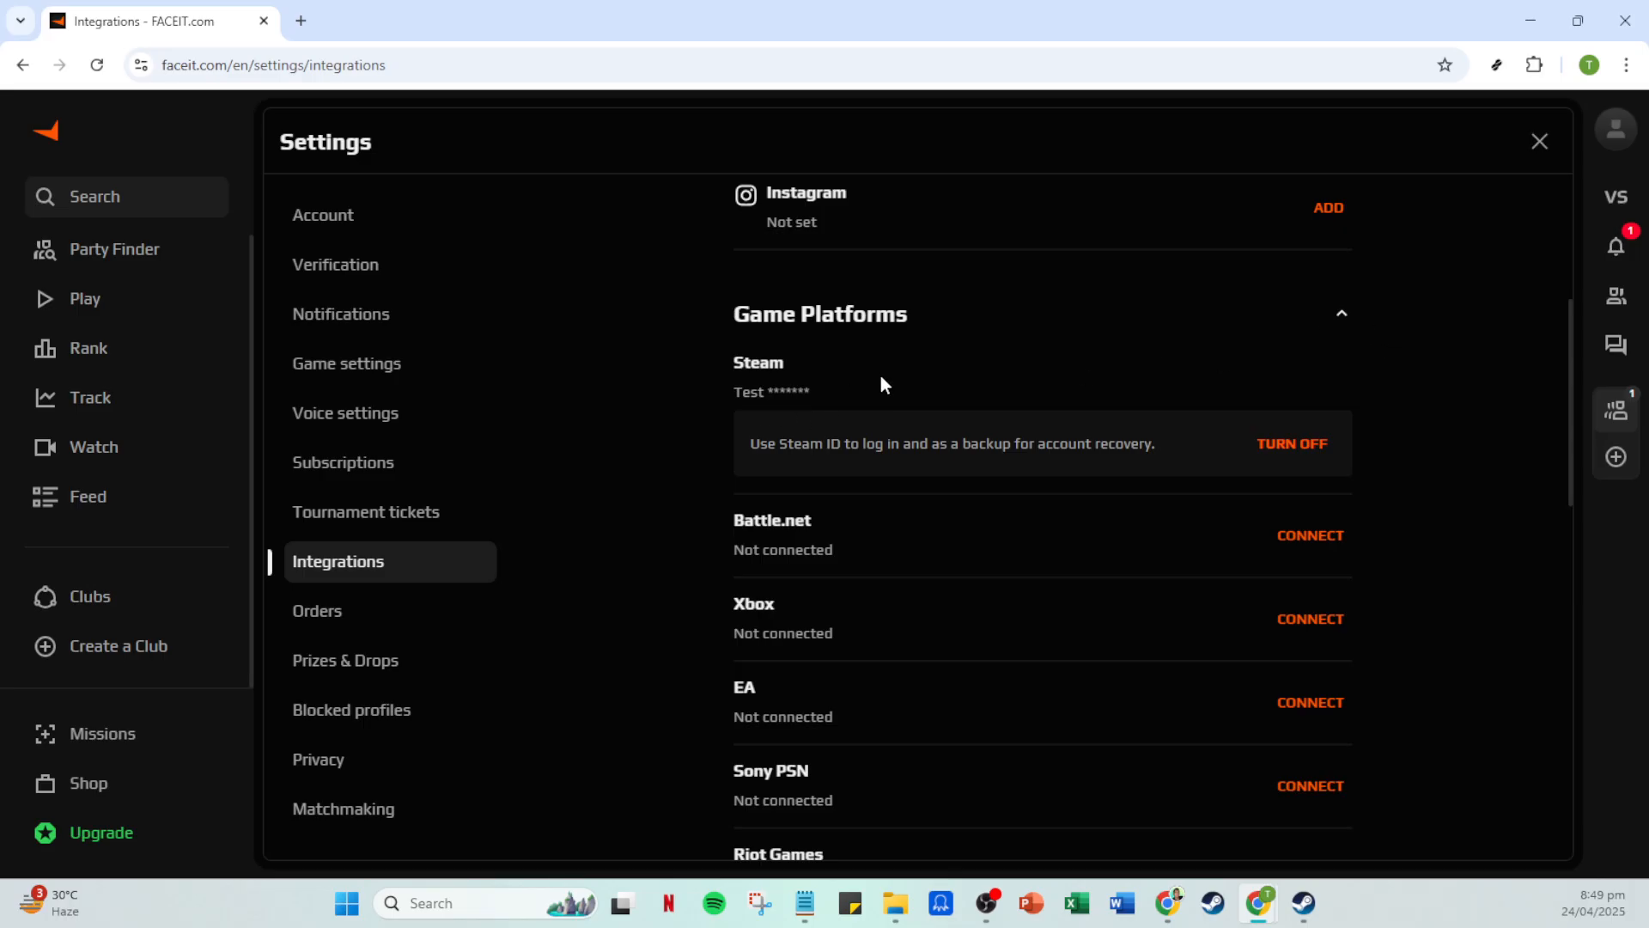
mouse_move(968, 375)
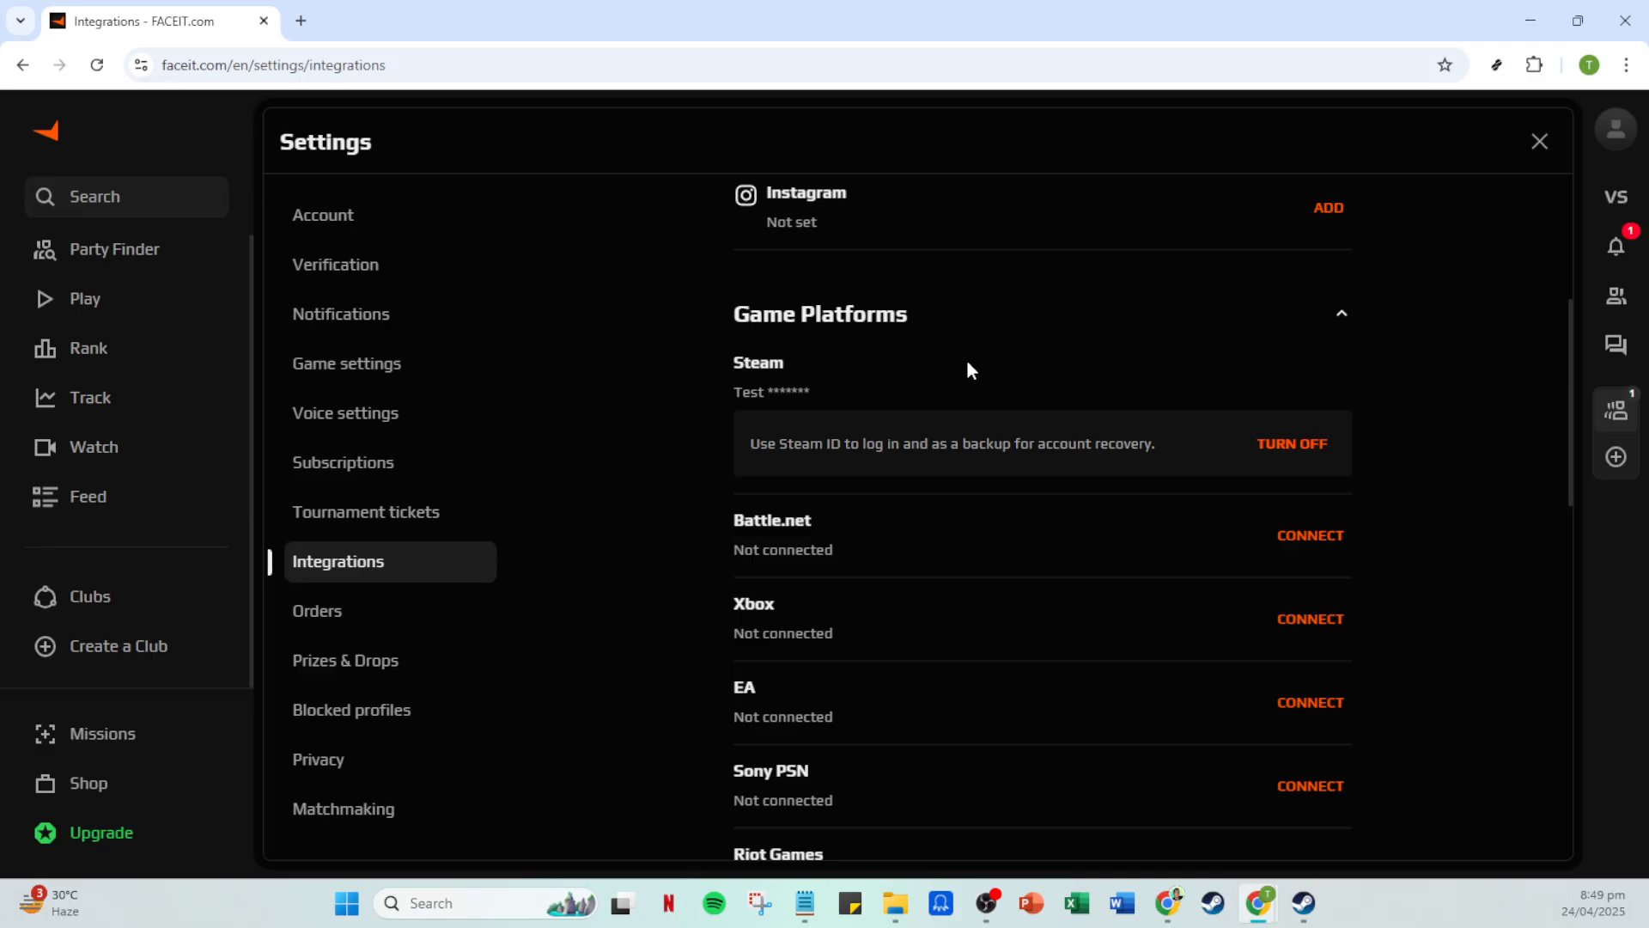
mouse_move(1049, 417)
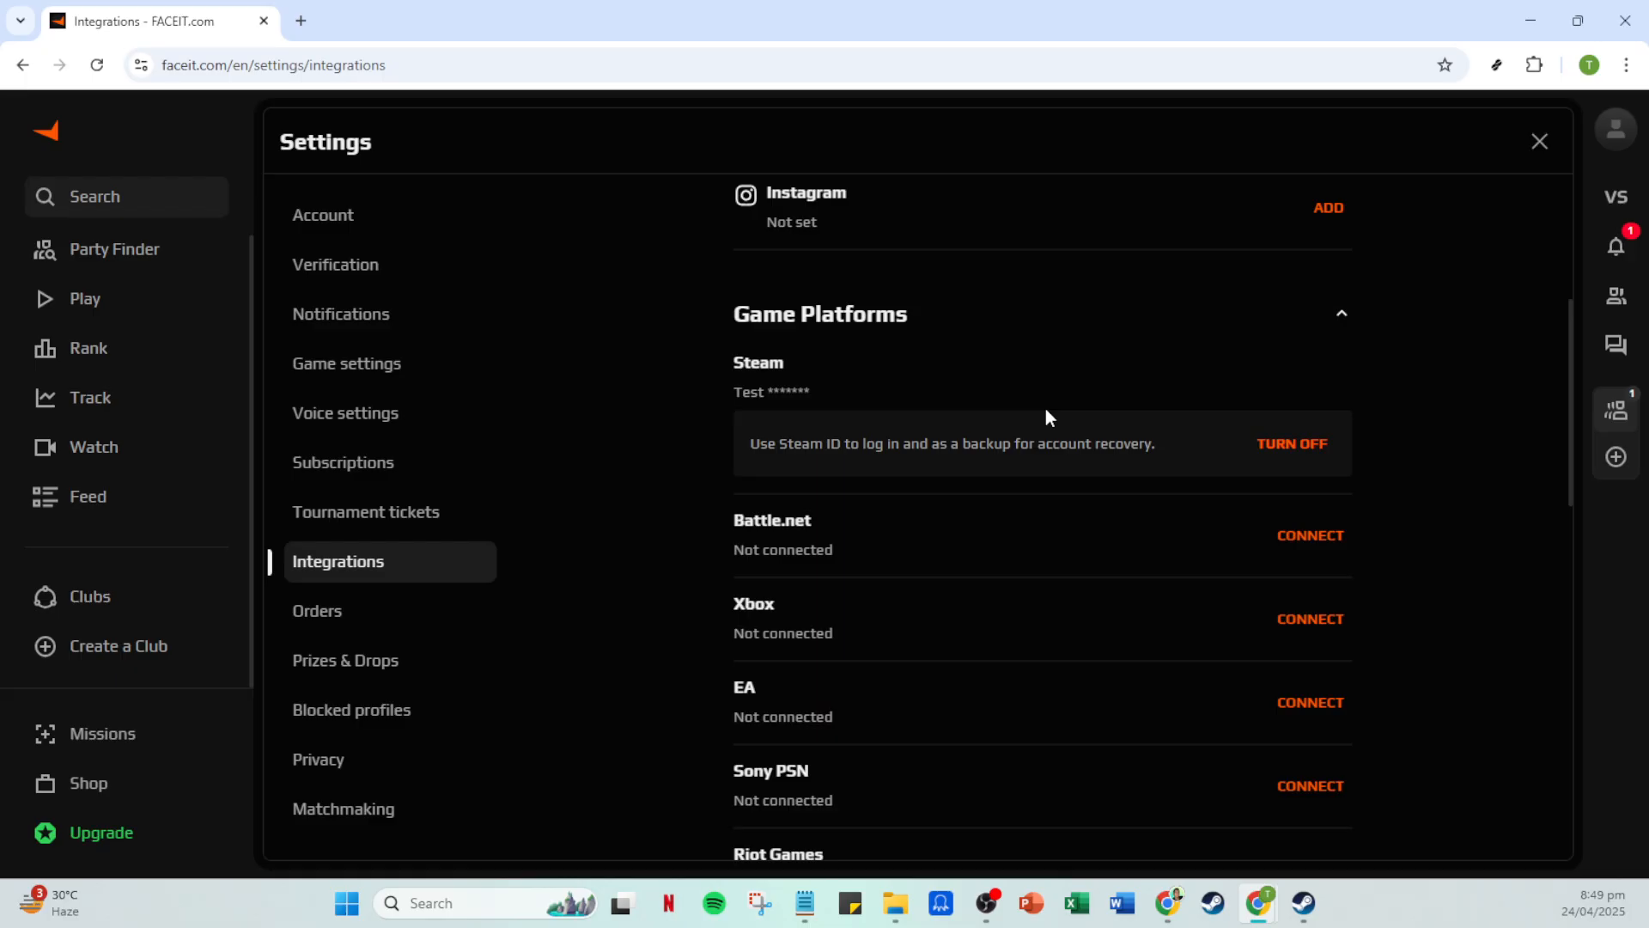
mouse_move(1063, 414)
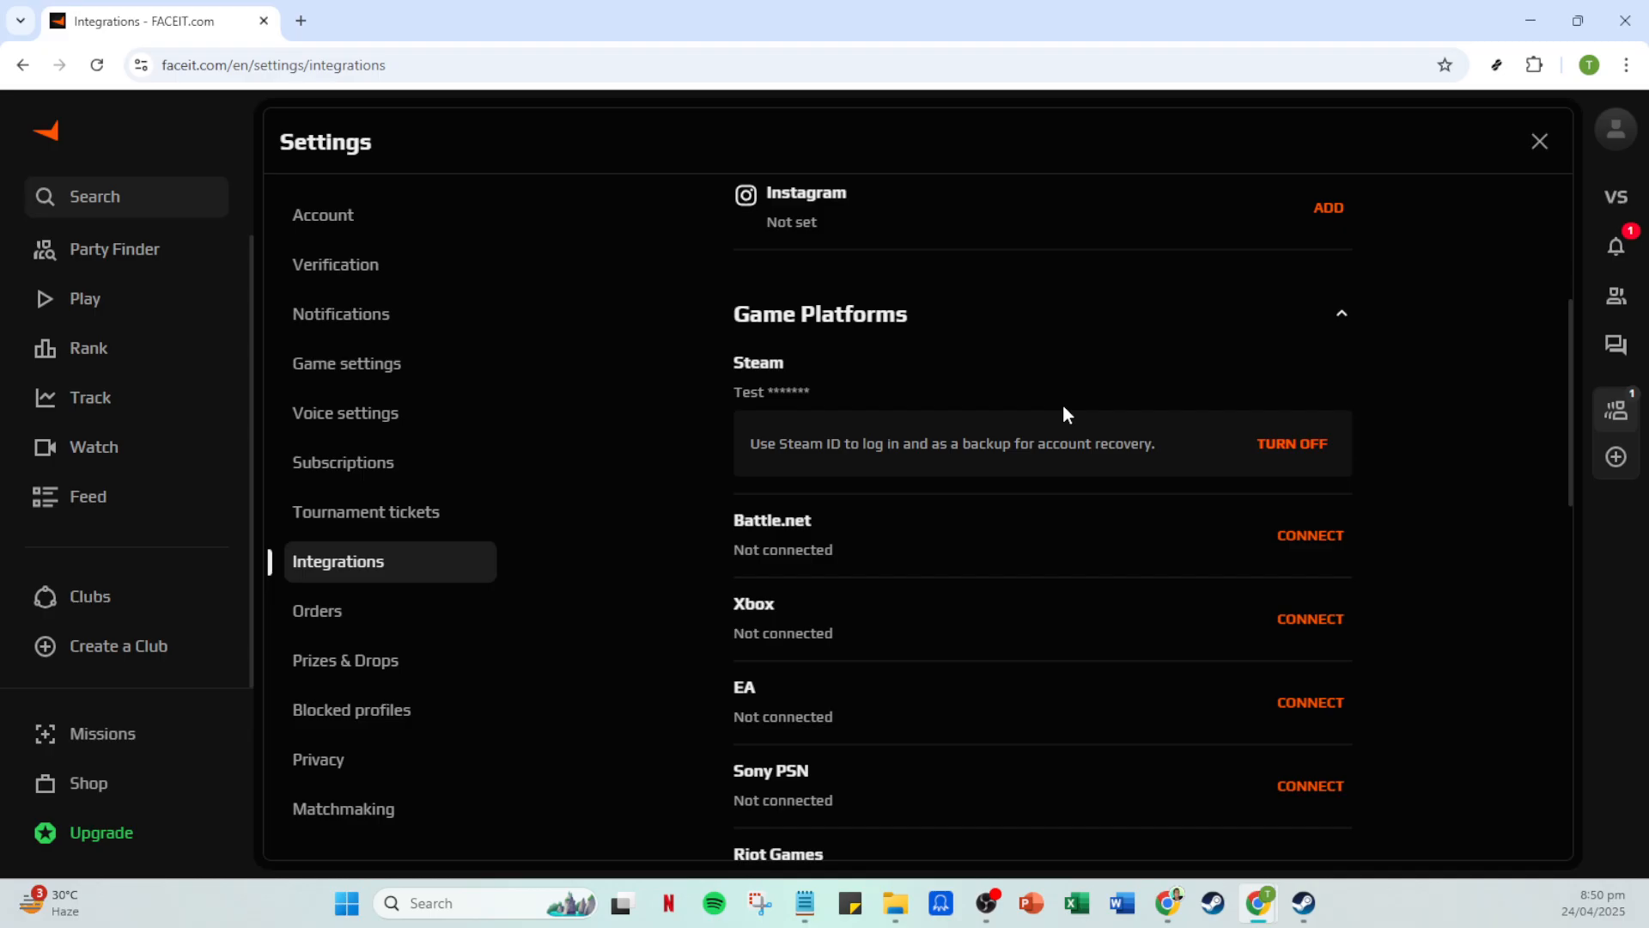
mouse_move(1098, 407)
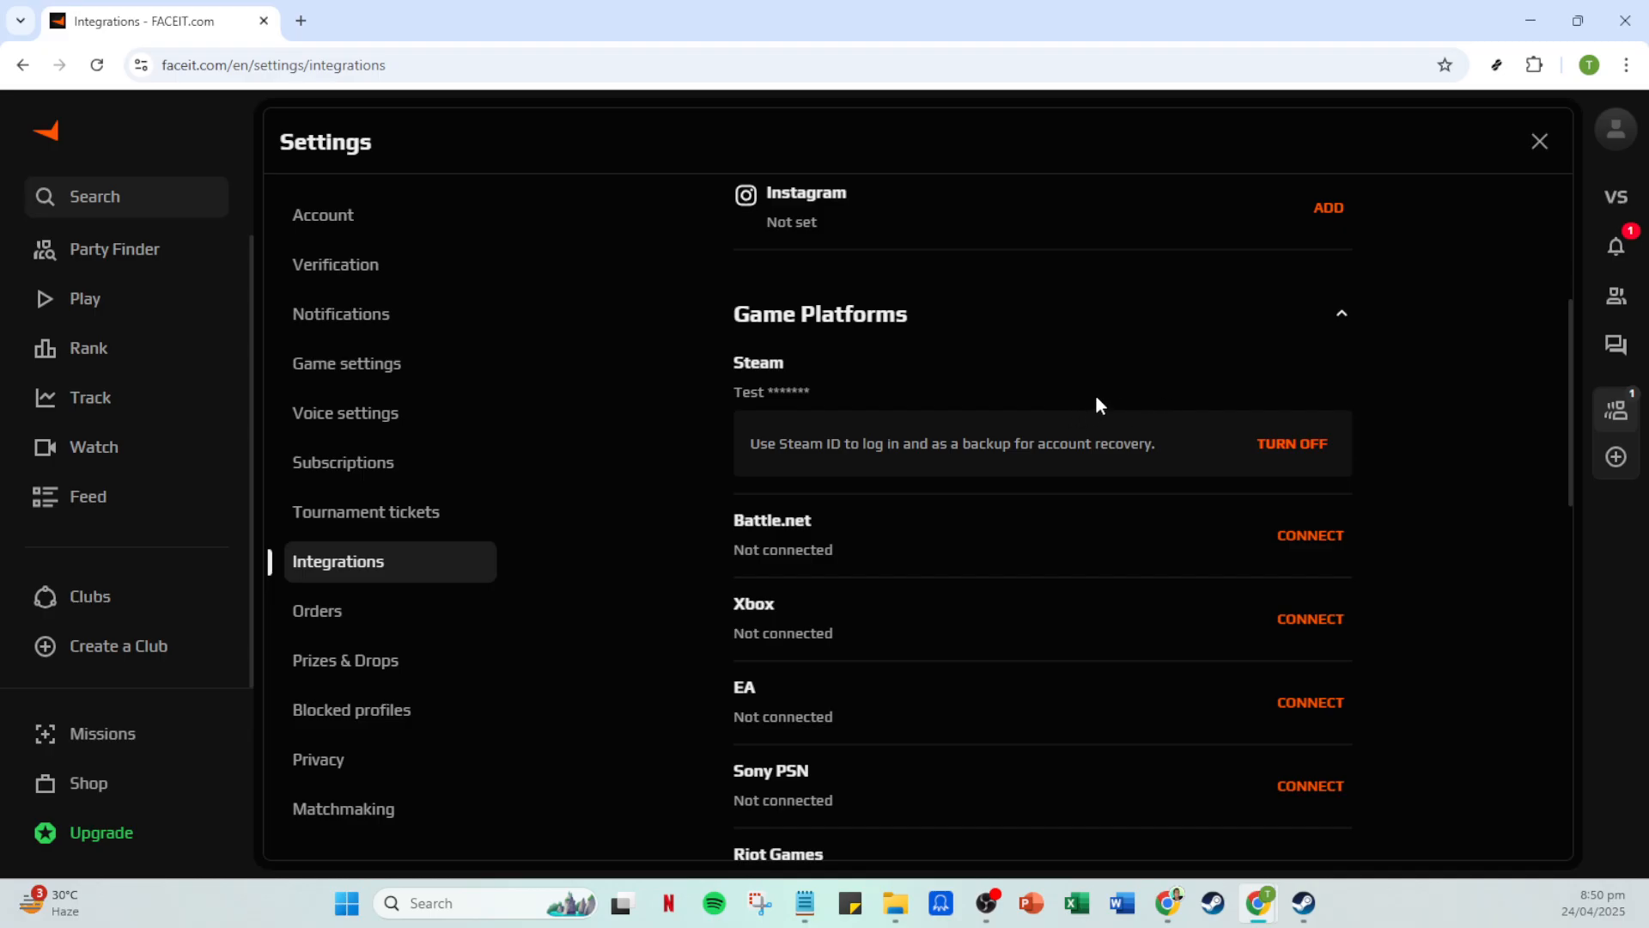
mouse_move(1218, 369)
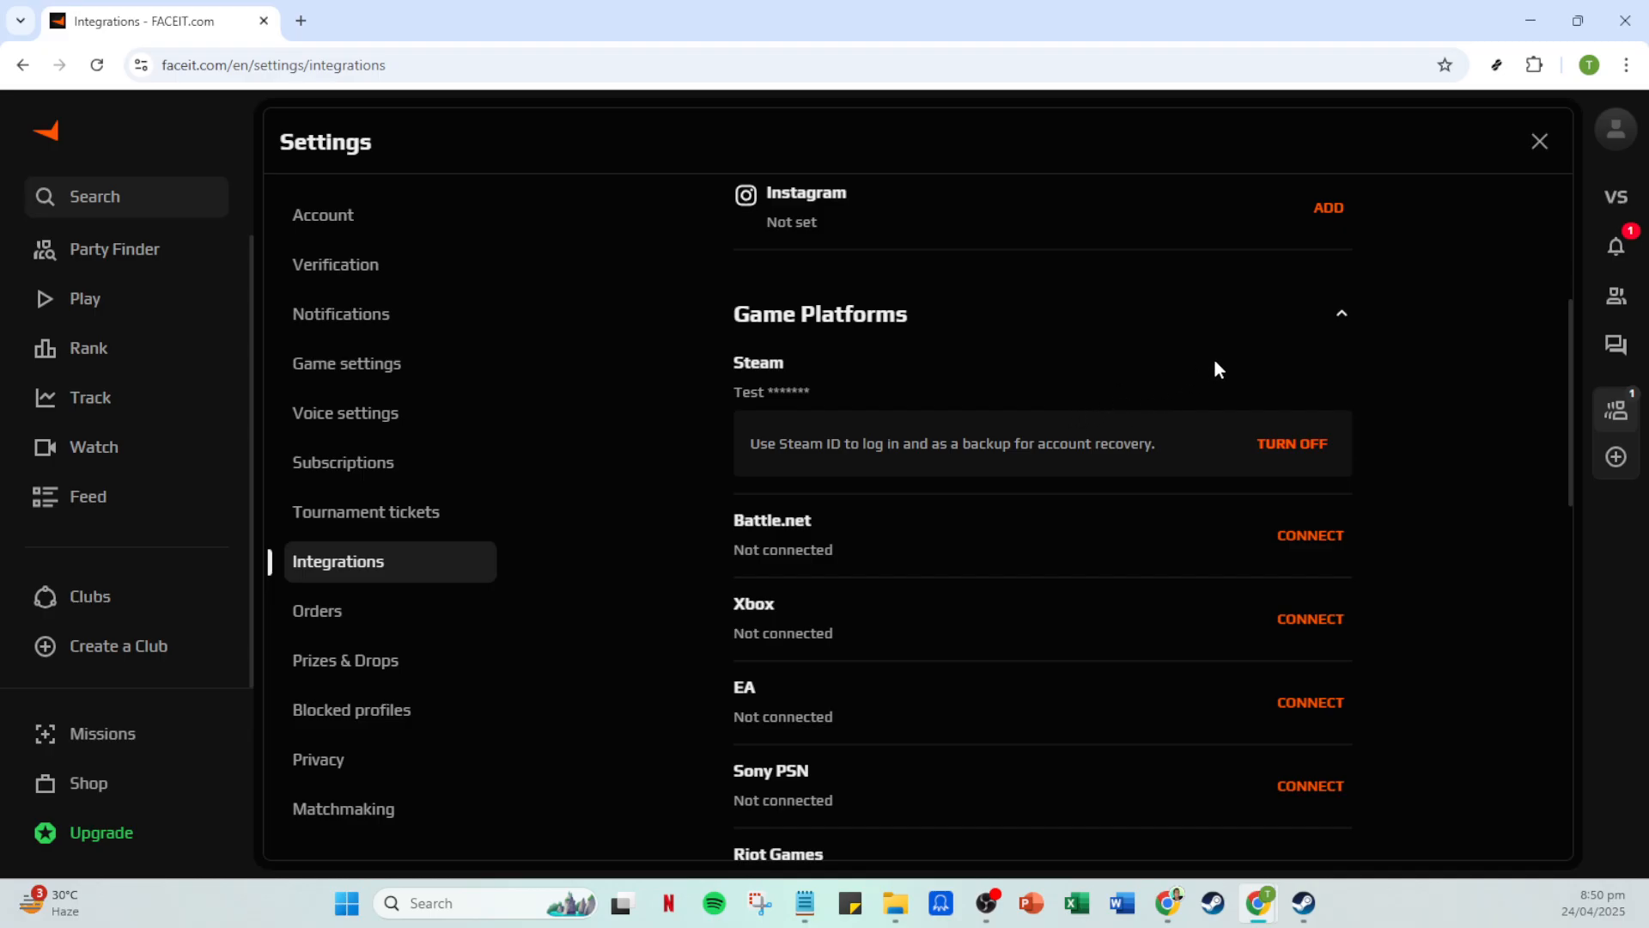